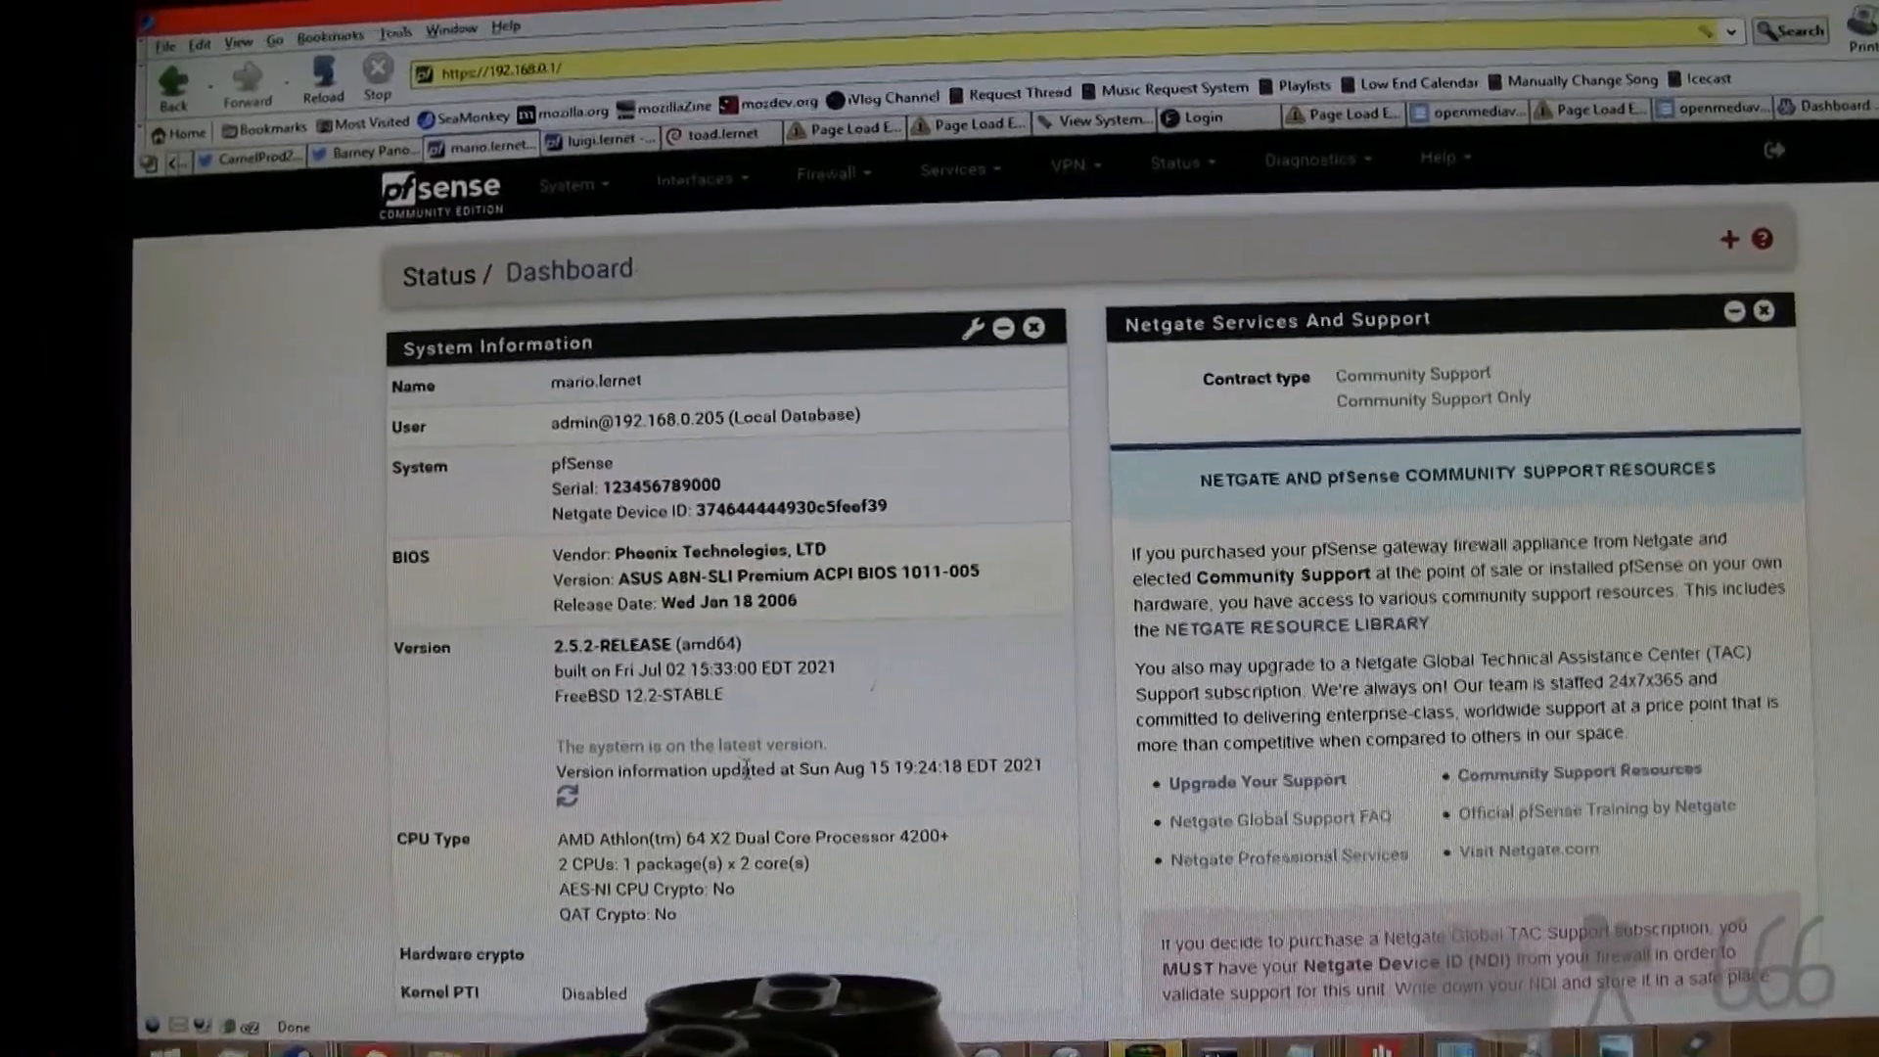
Step: Put the old firewall into persistent CARP maintenance mode from Status > CARP (failover)
left_click(1108, 169)
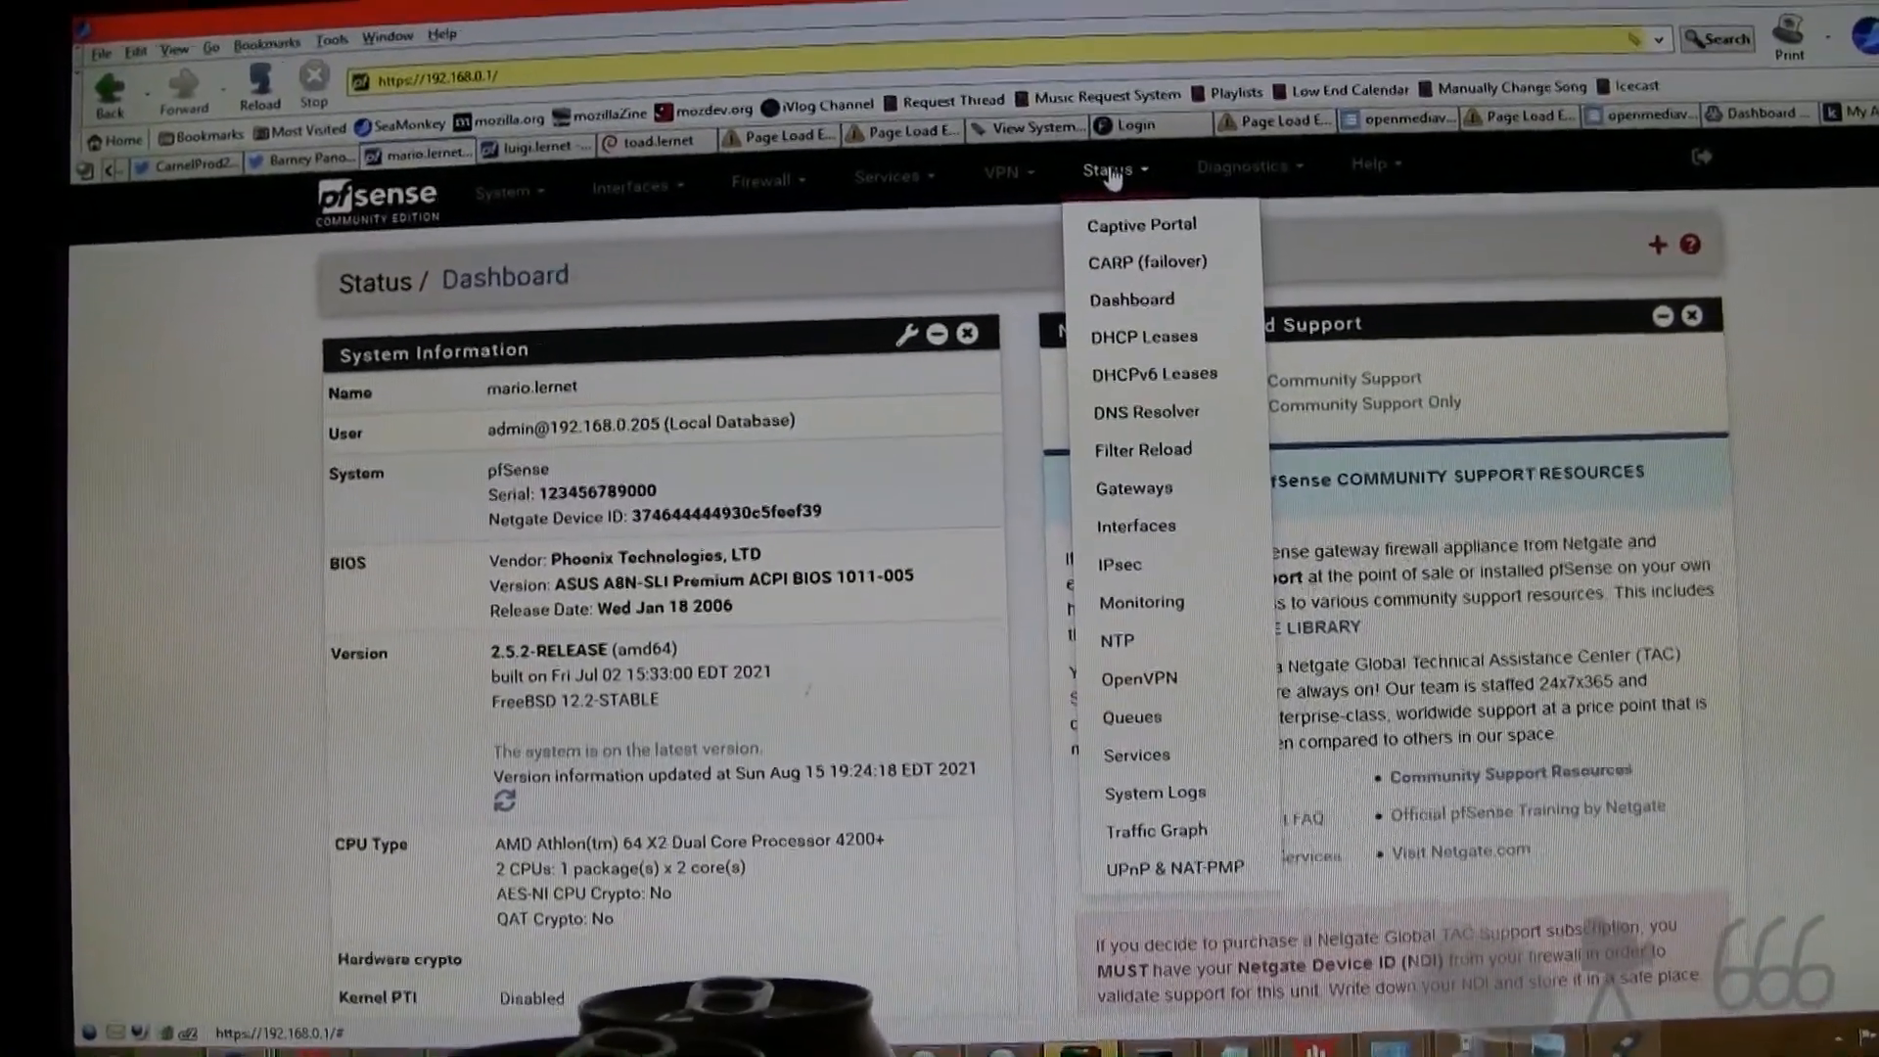
left_click(1145, 261)
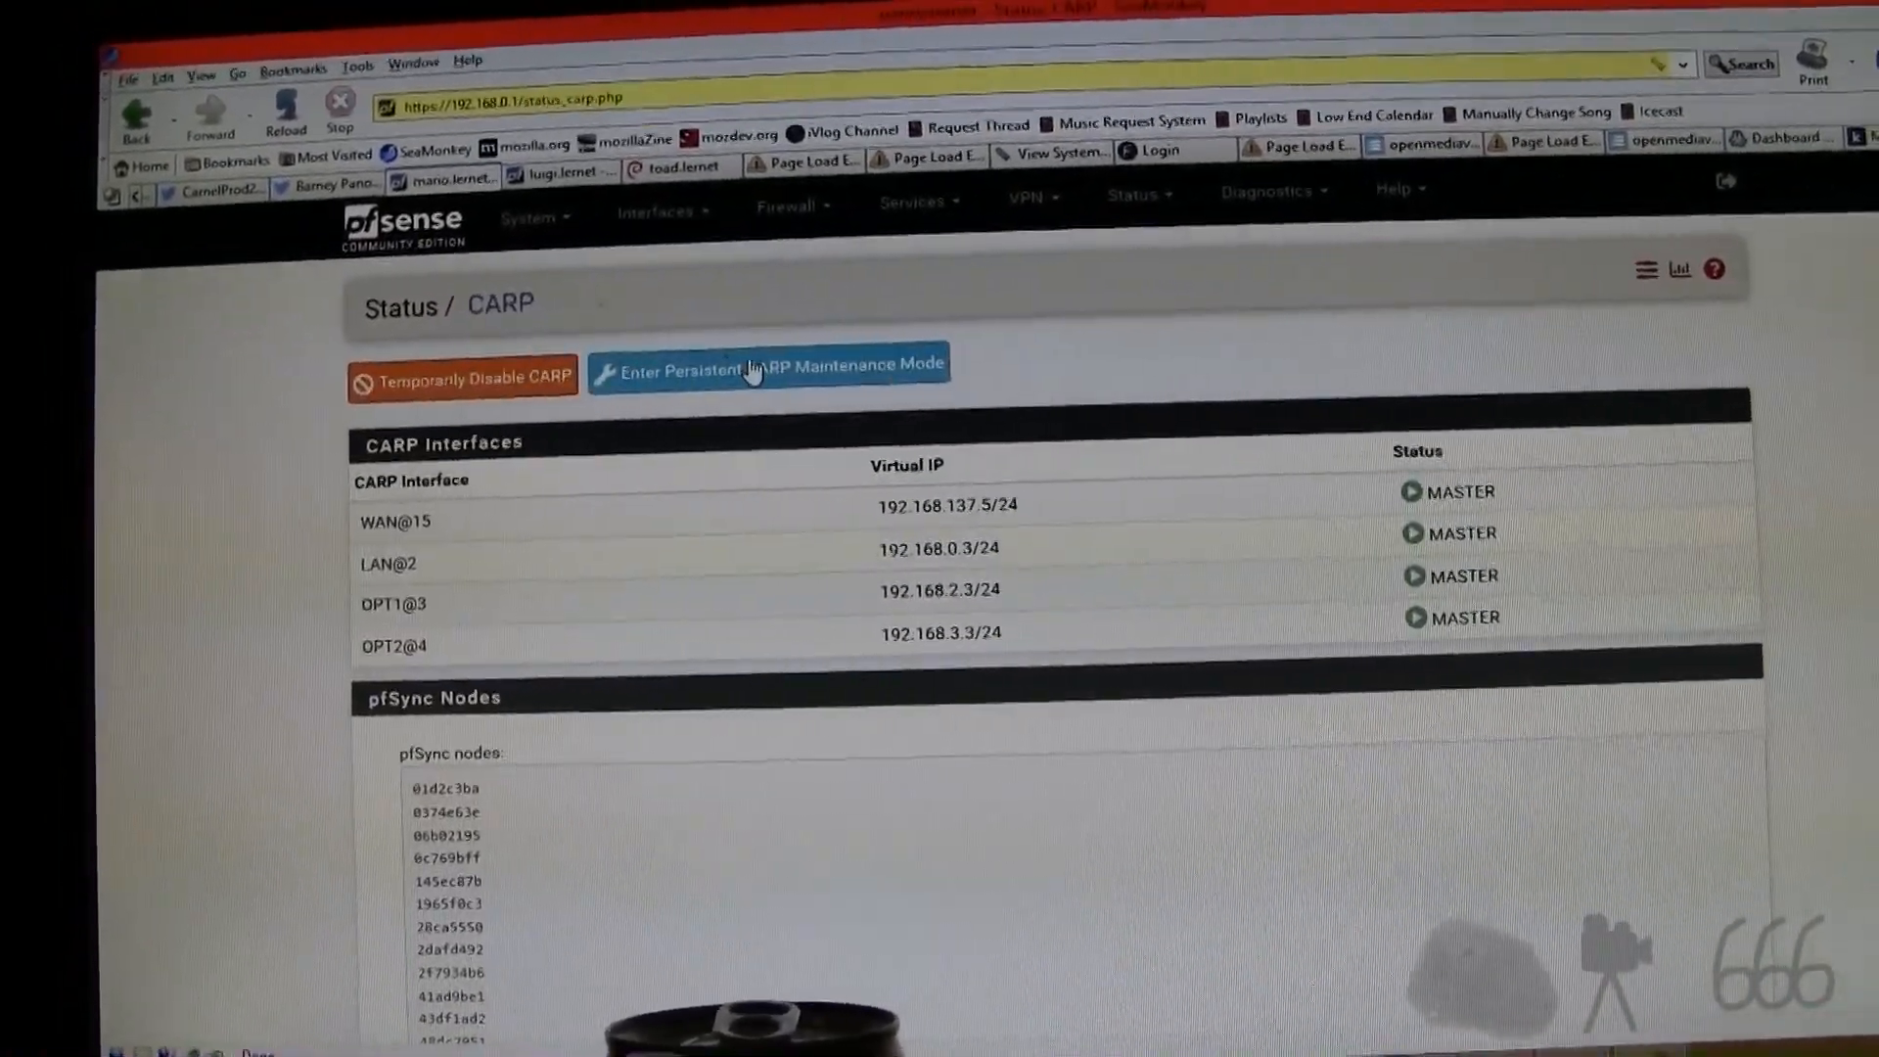
left_click(768, 366)
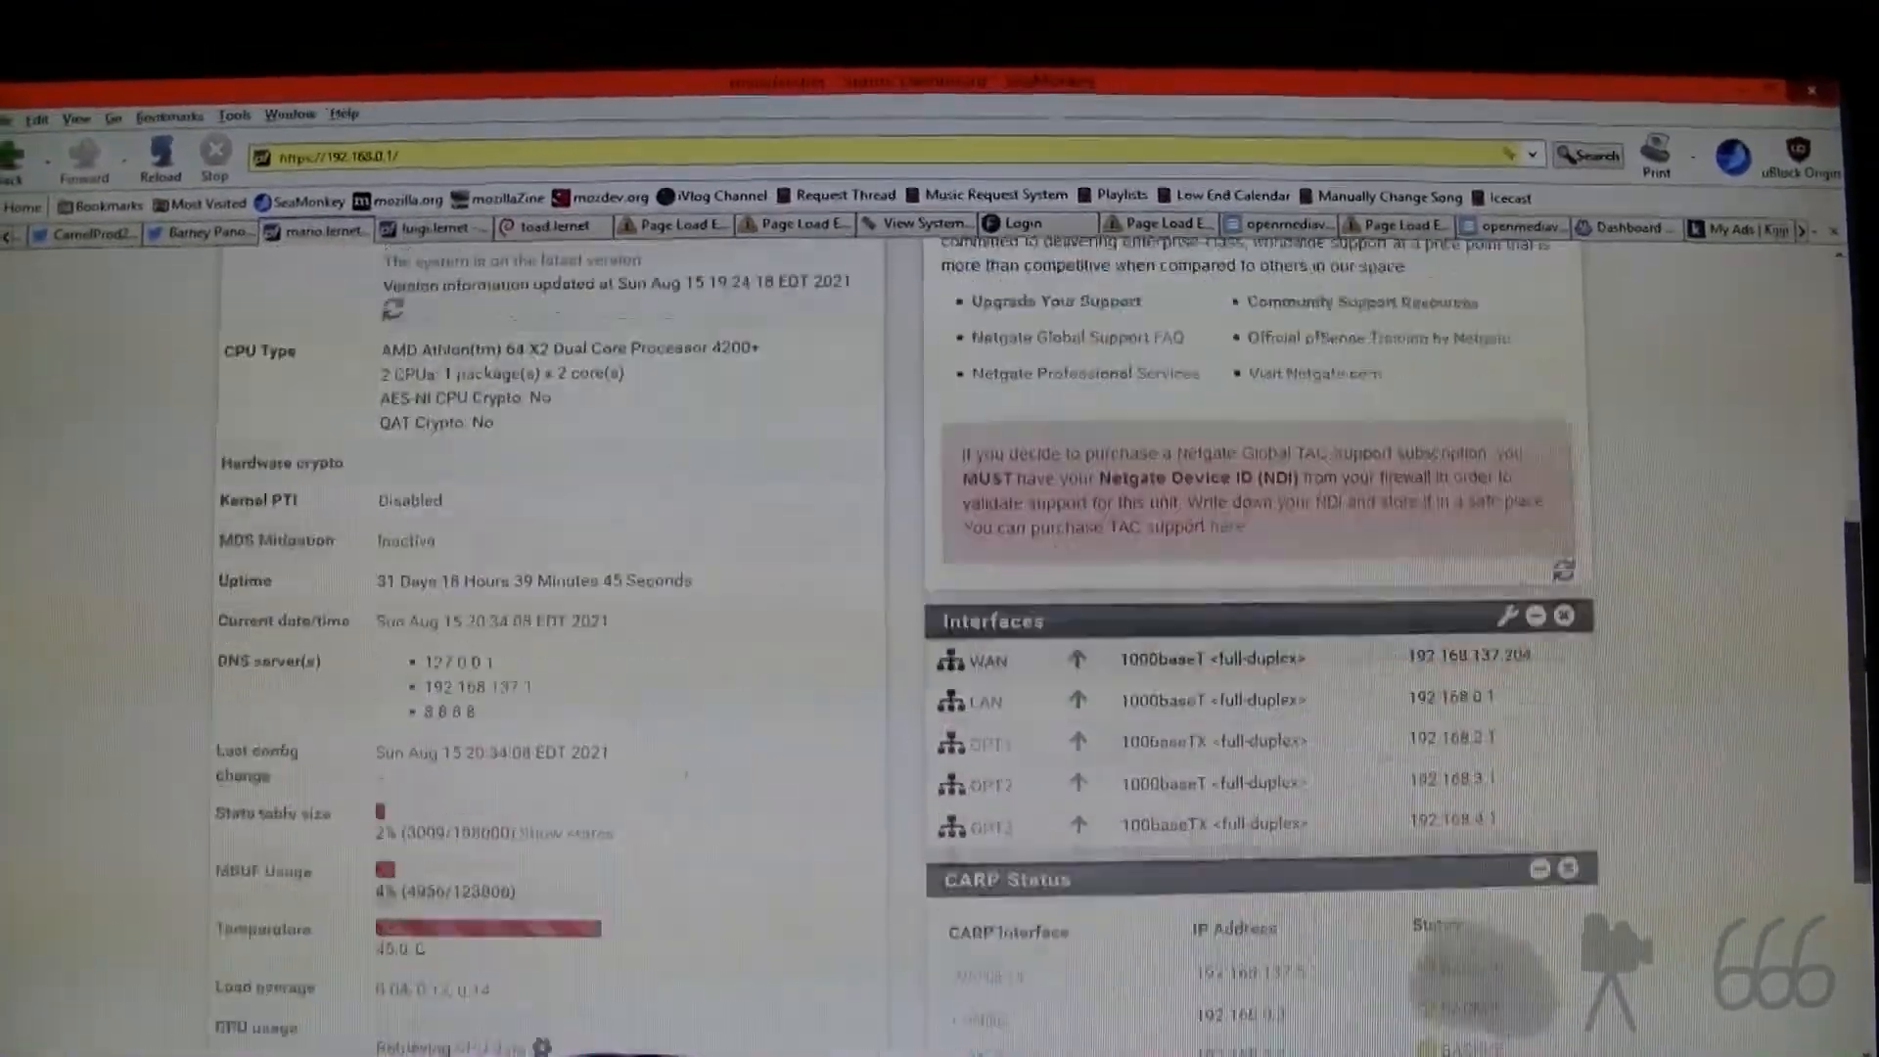
Step: Halt the old firewall via Diagnostics > Halt System
scroll("up", 3)
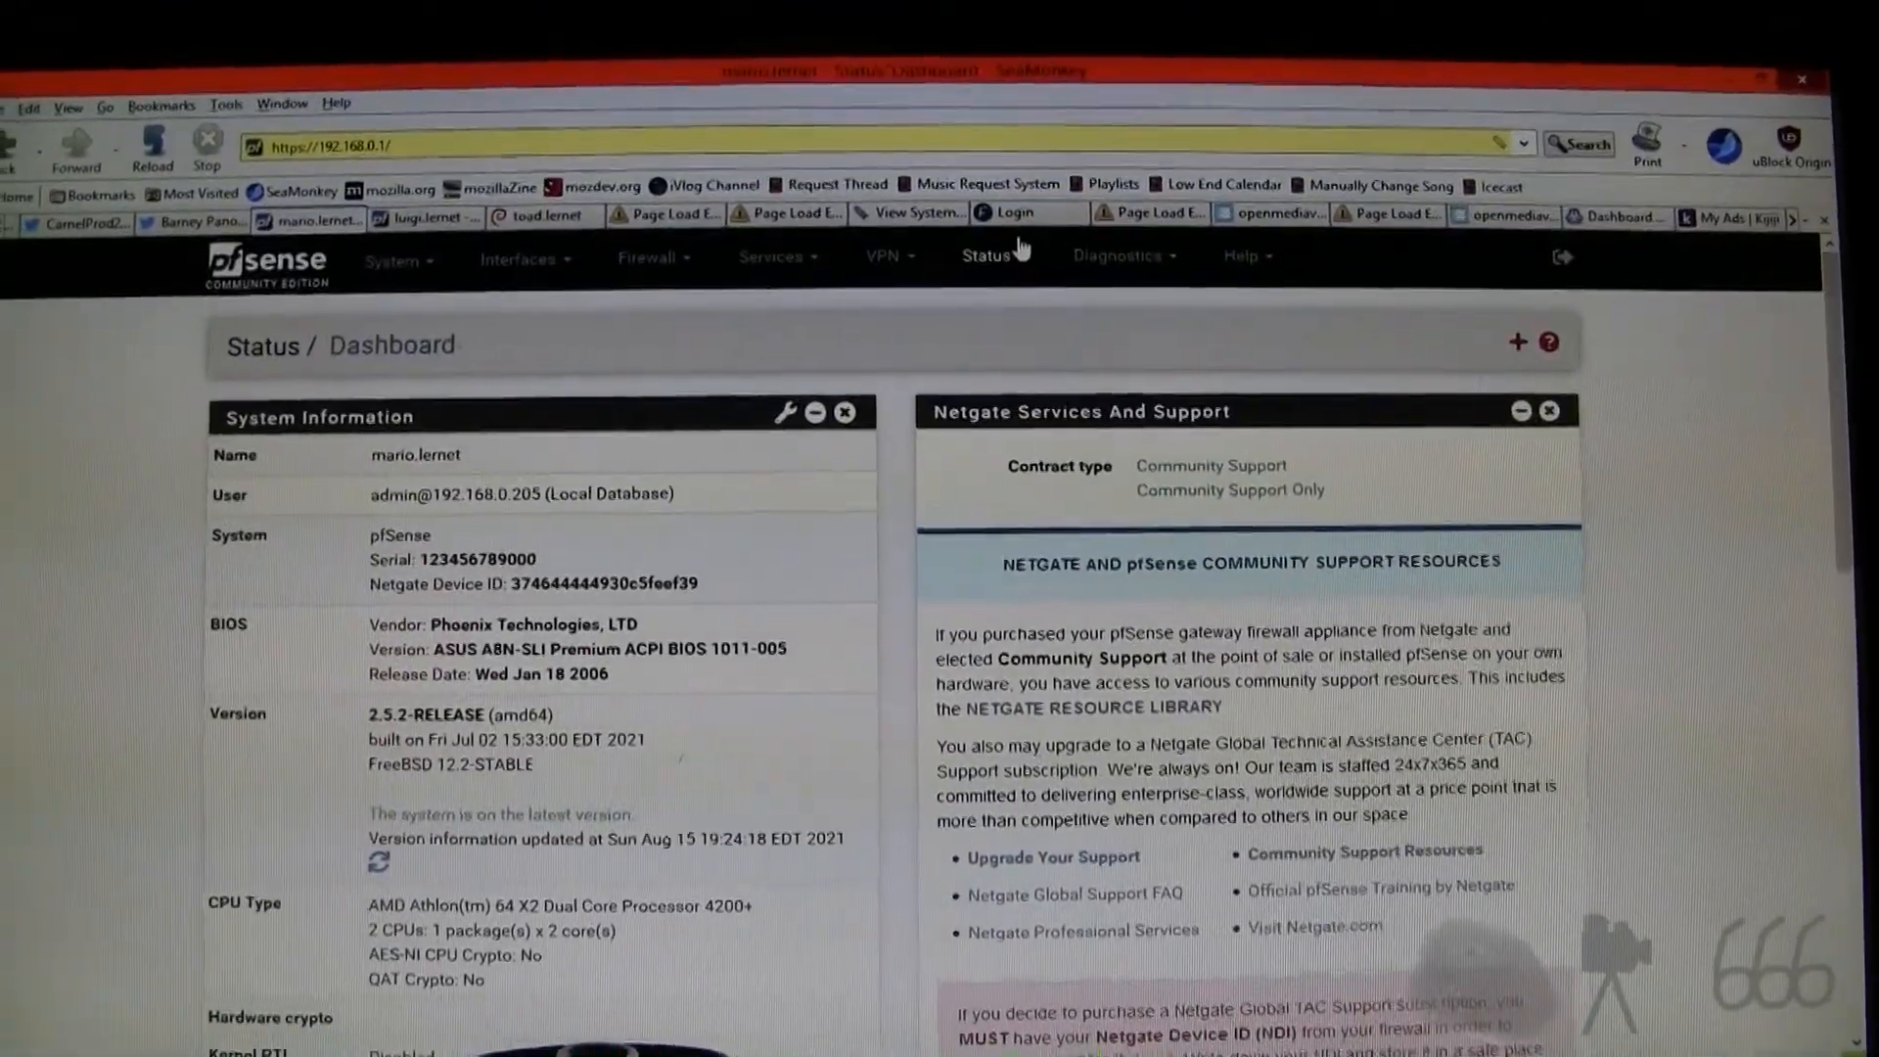
left_click(1139, 257)
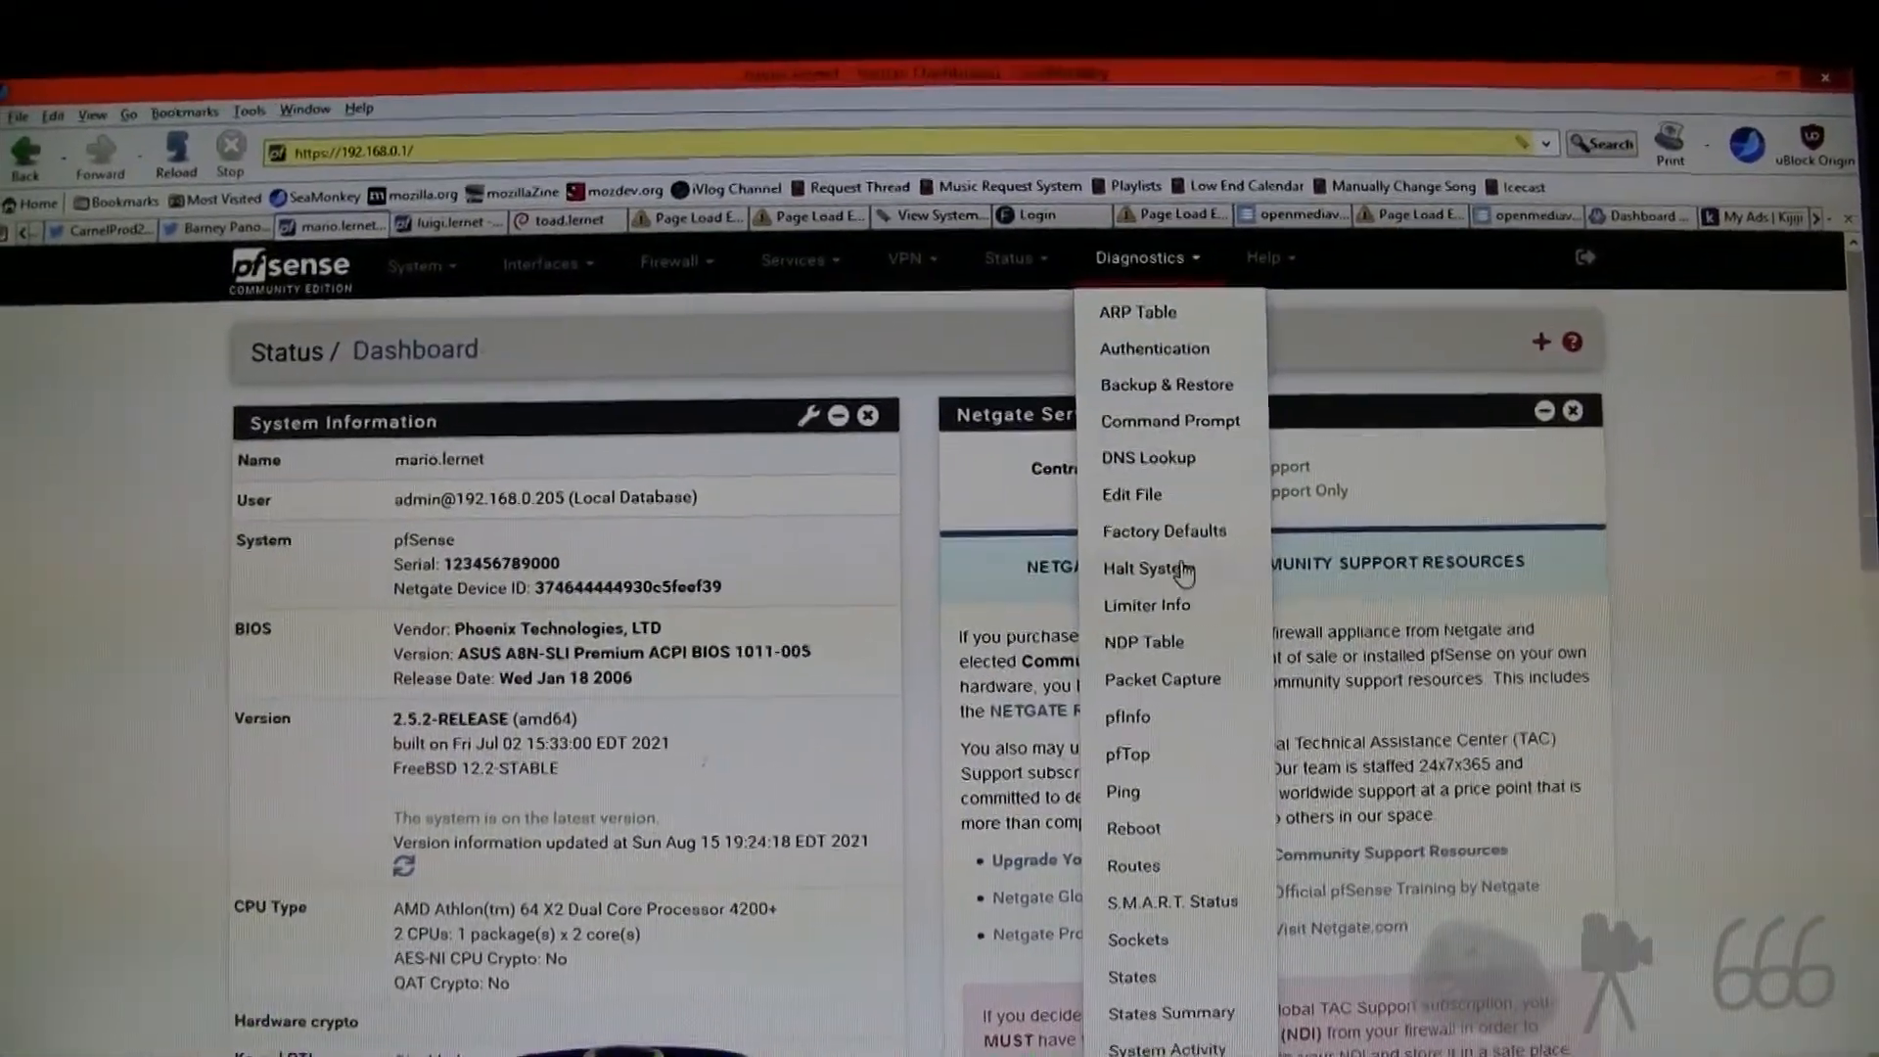
left_click(1131, 827)
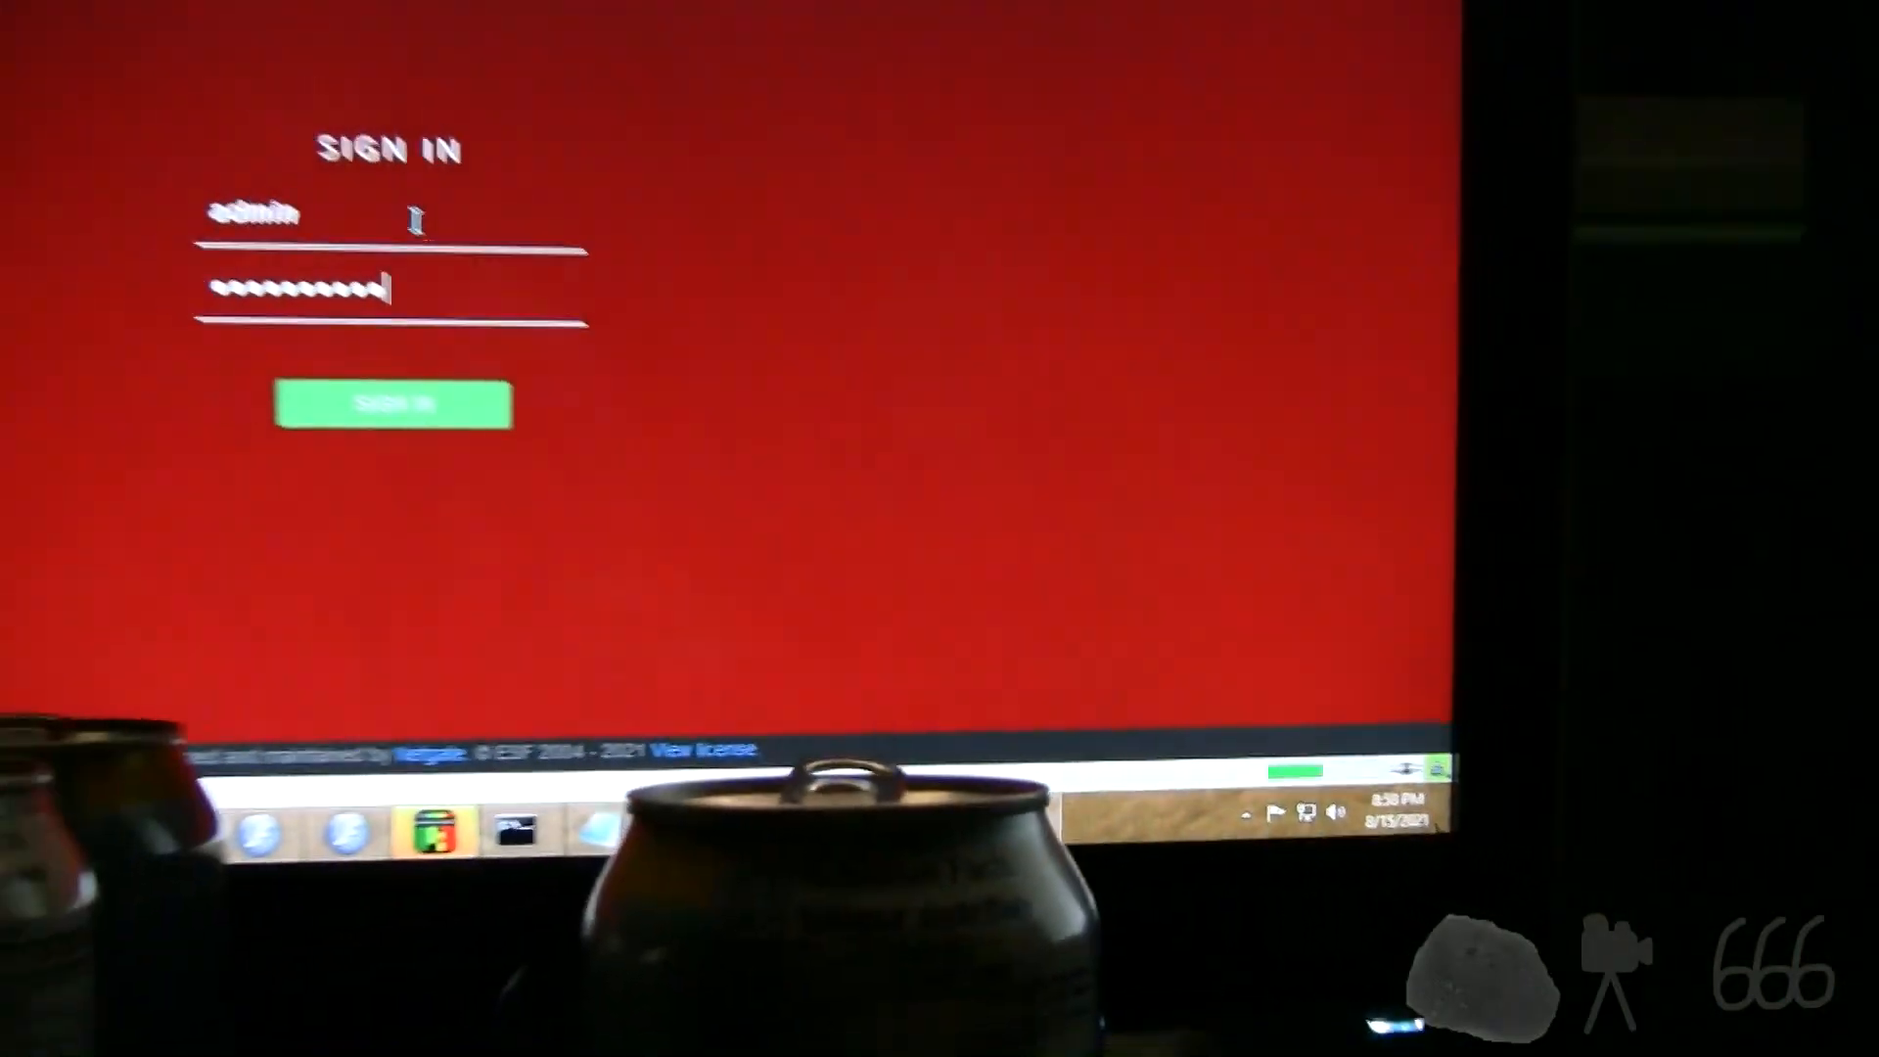
Step: Sign in to the new firewall, dismiss the survey notice and review System Information and CARP Status widgets
left_click(393, 403)
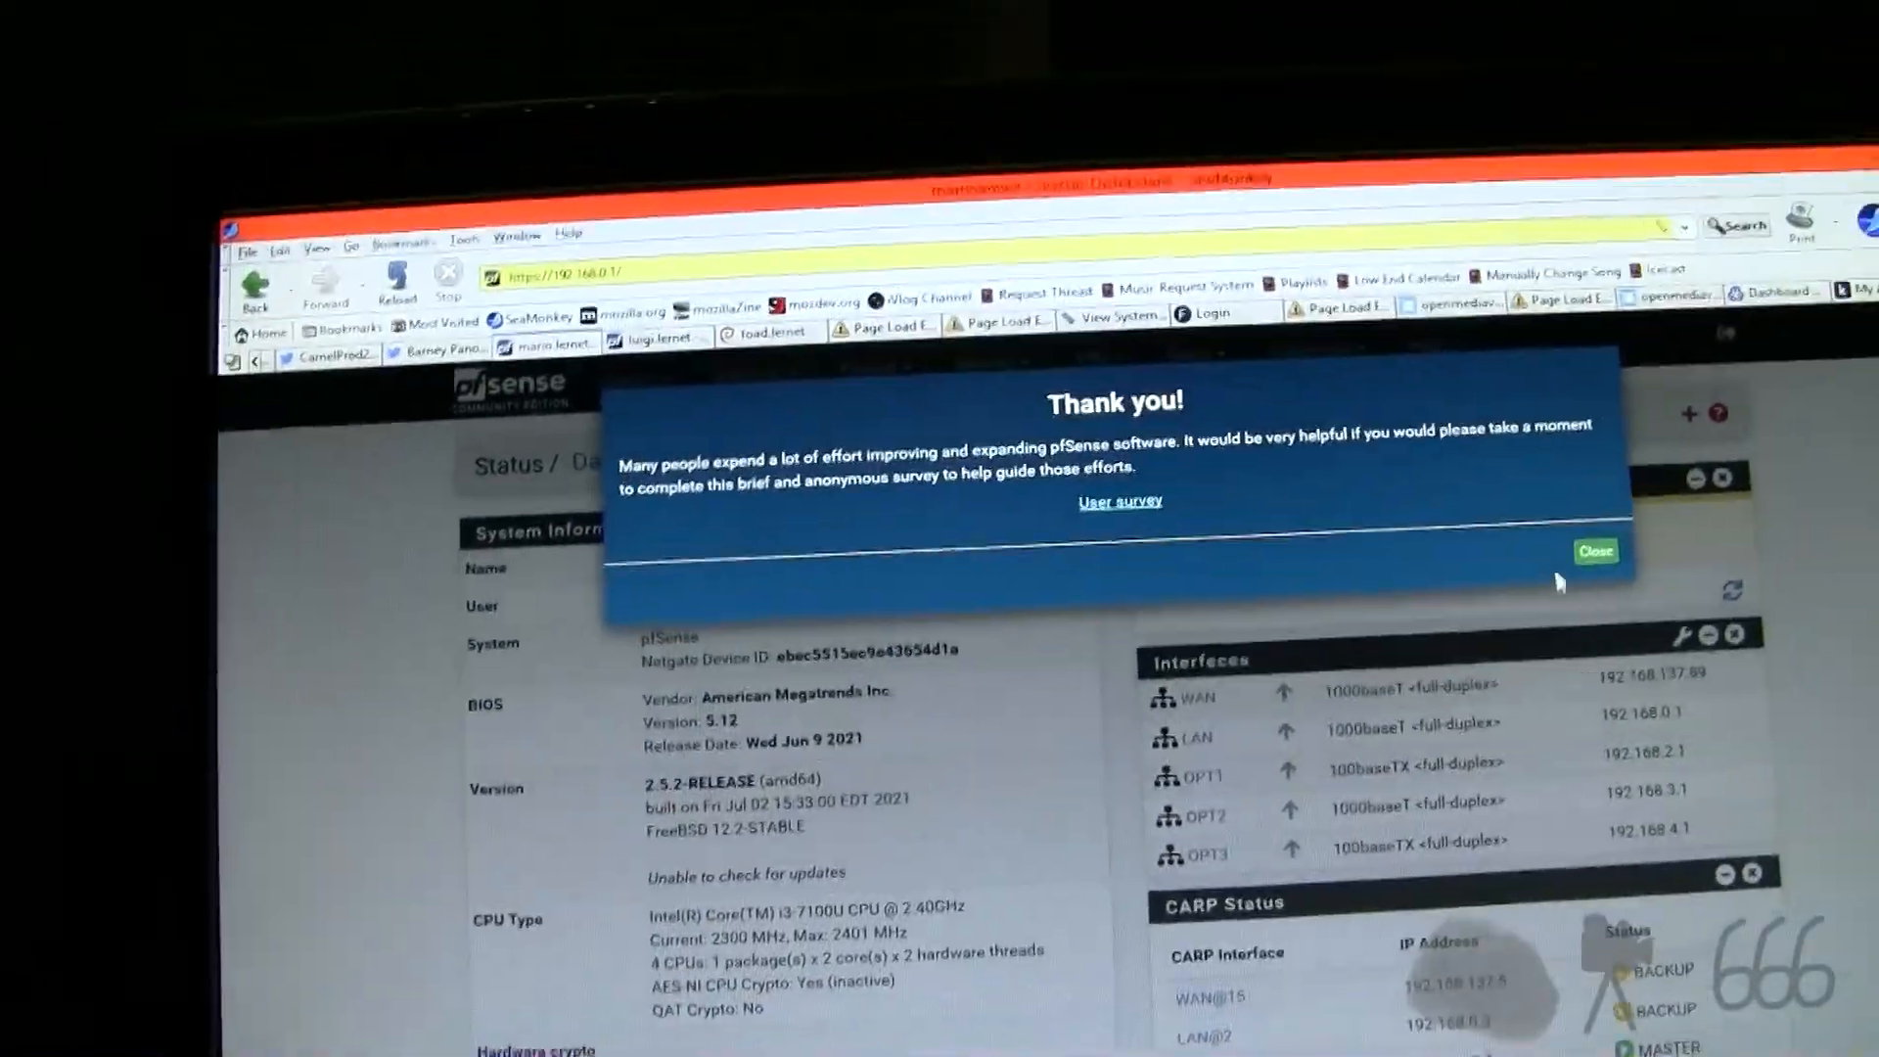
left_click(1593, 552)
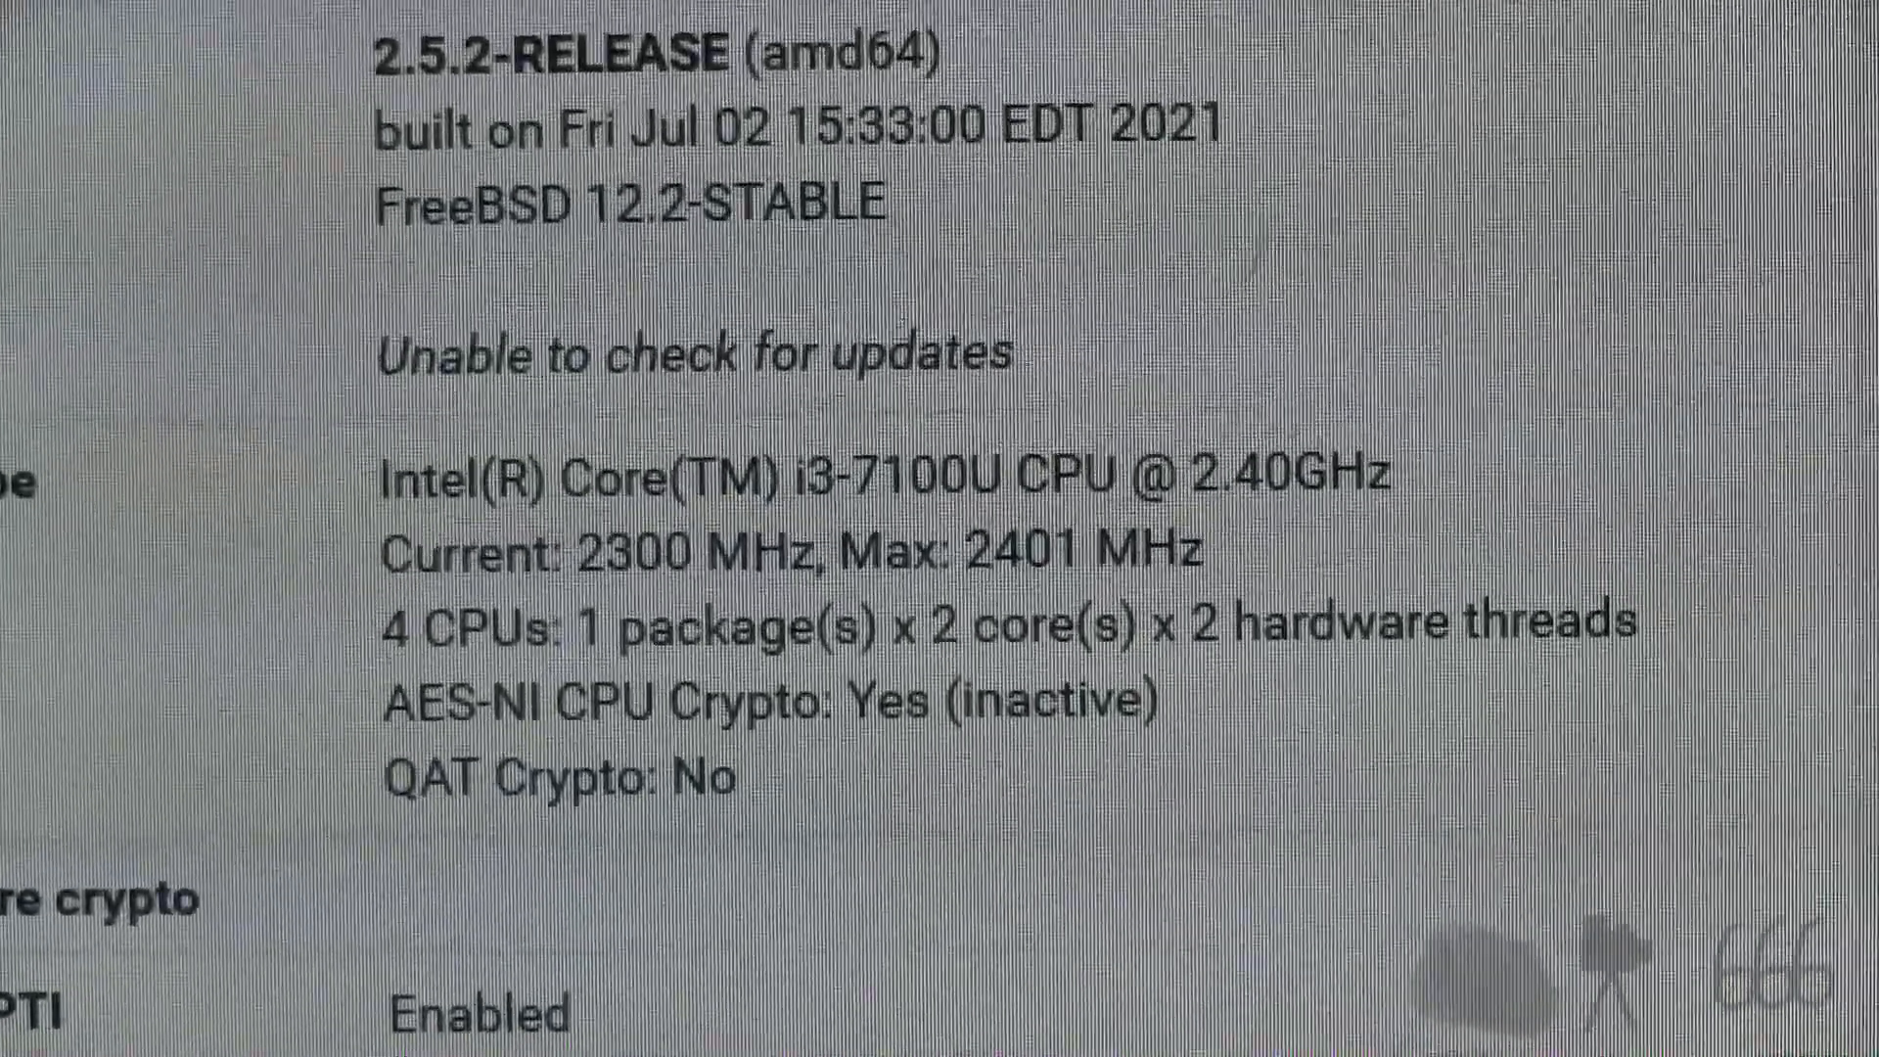
scroll("down", 3)
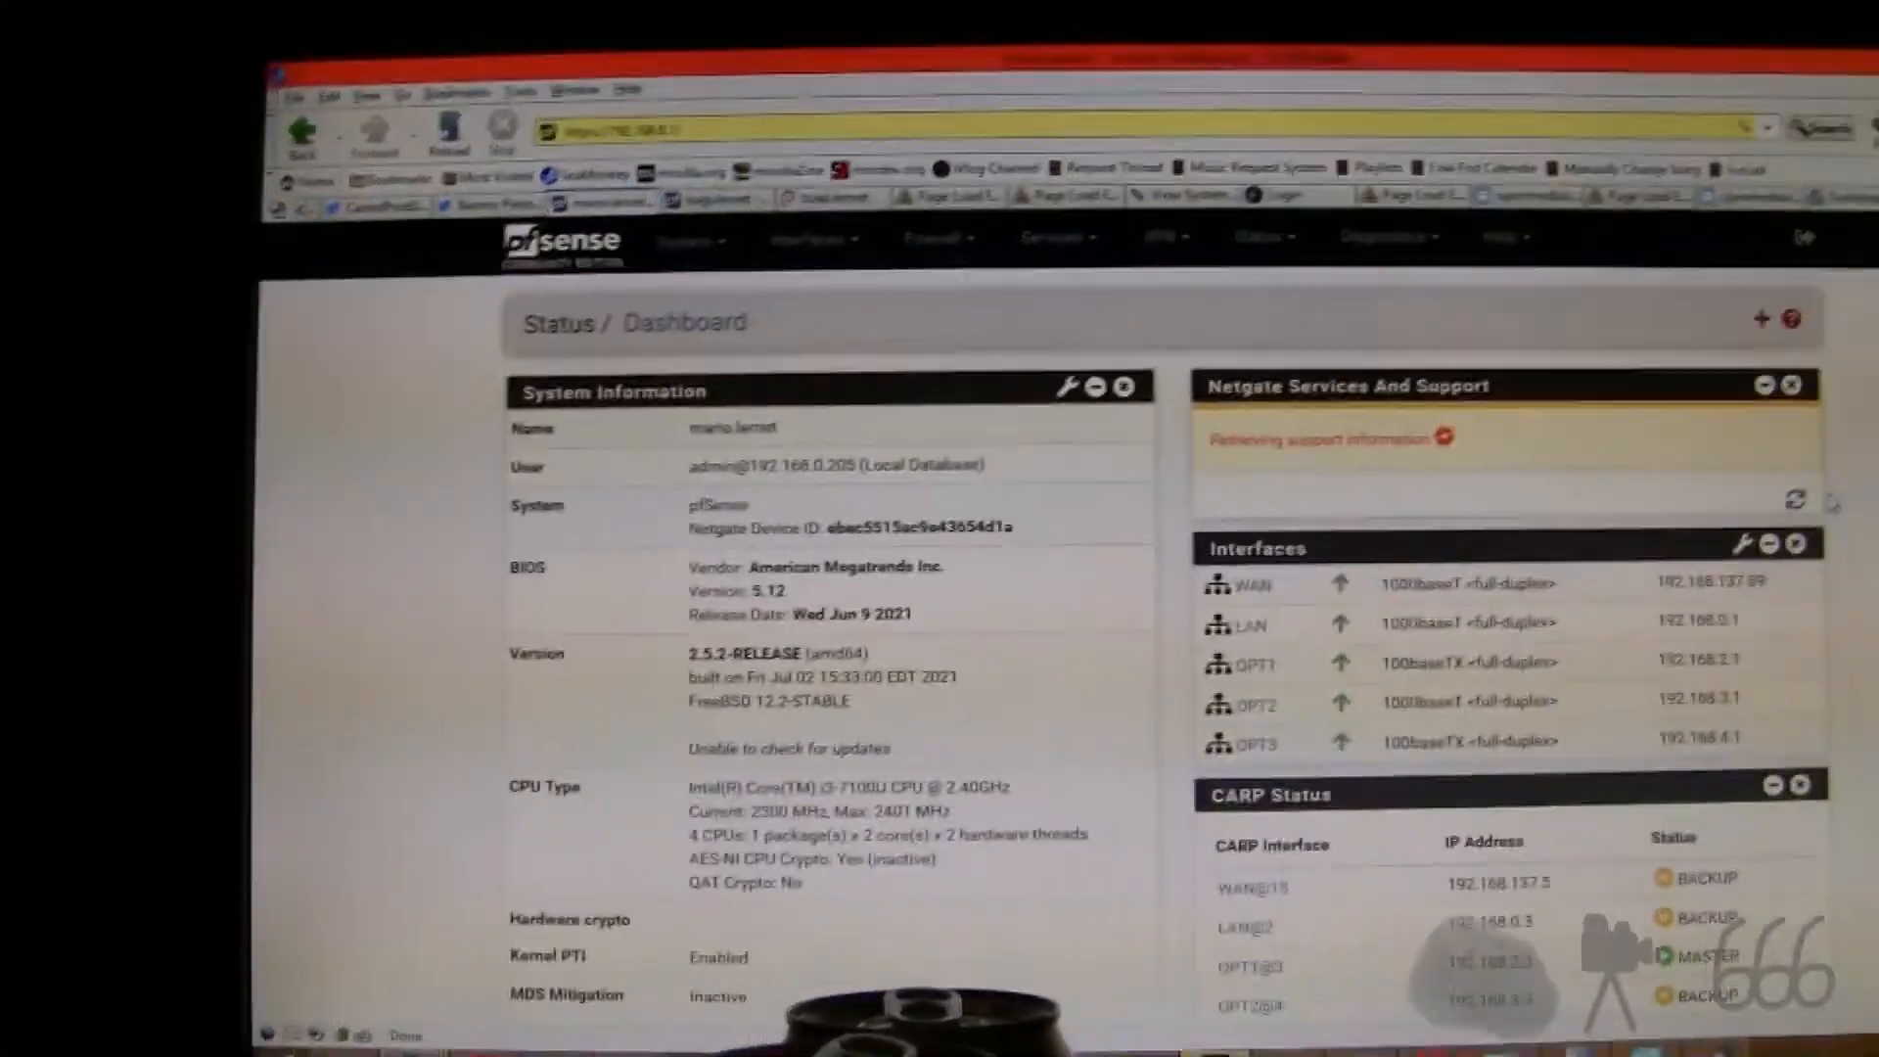
scroll("down", 3)
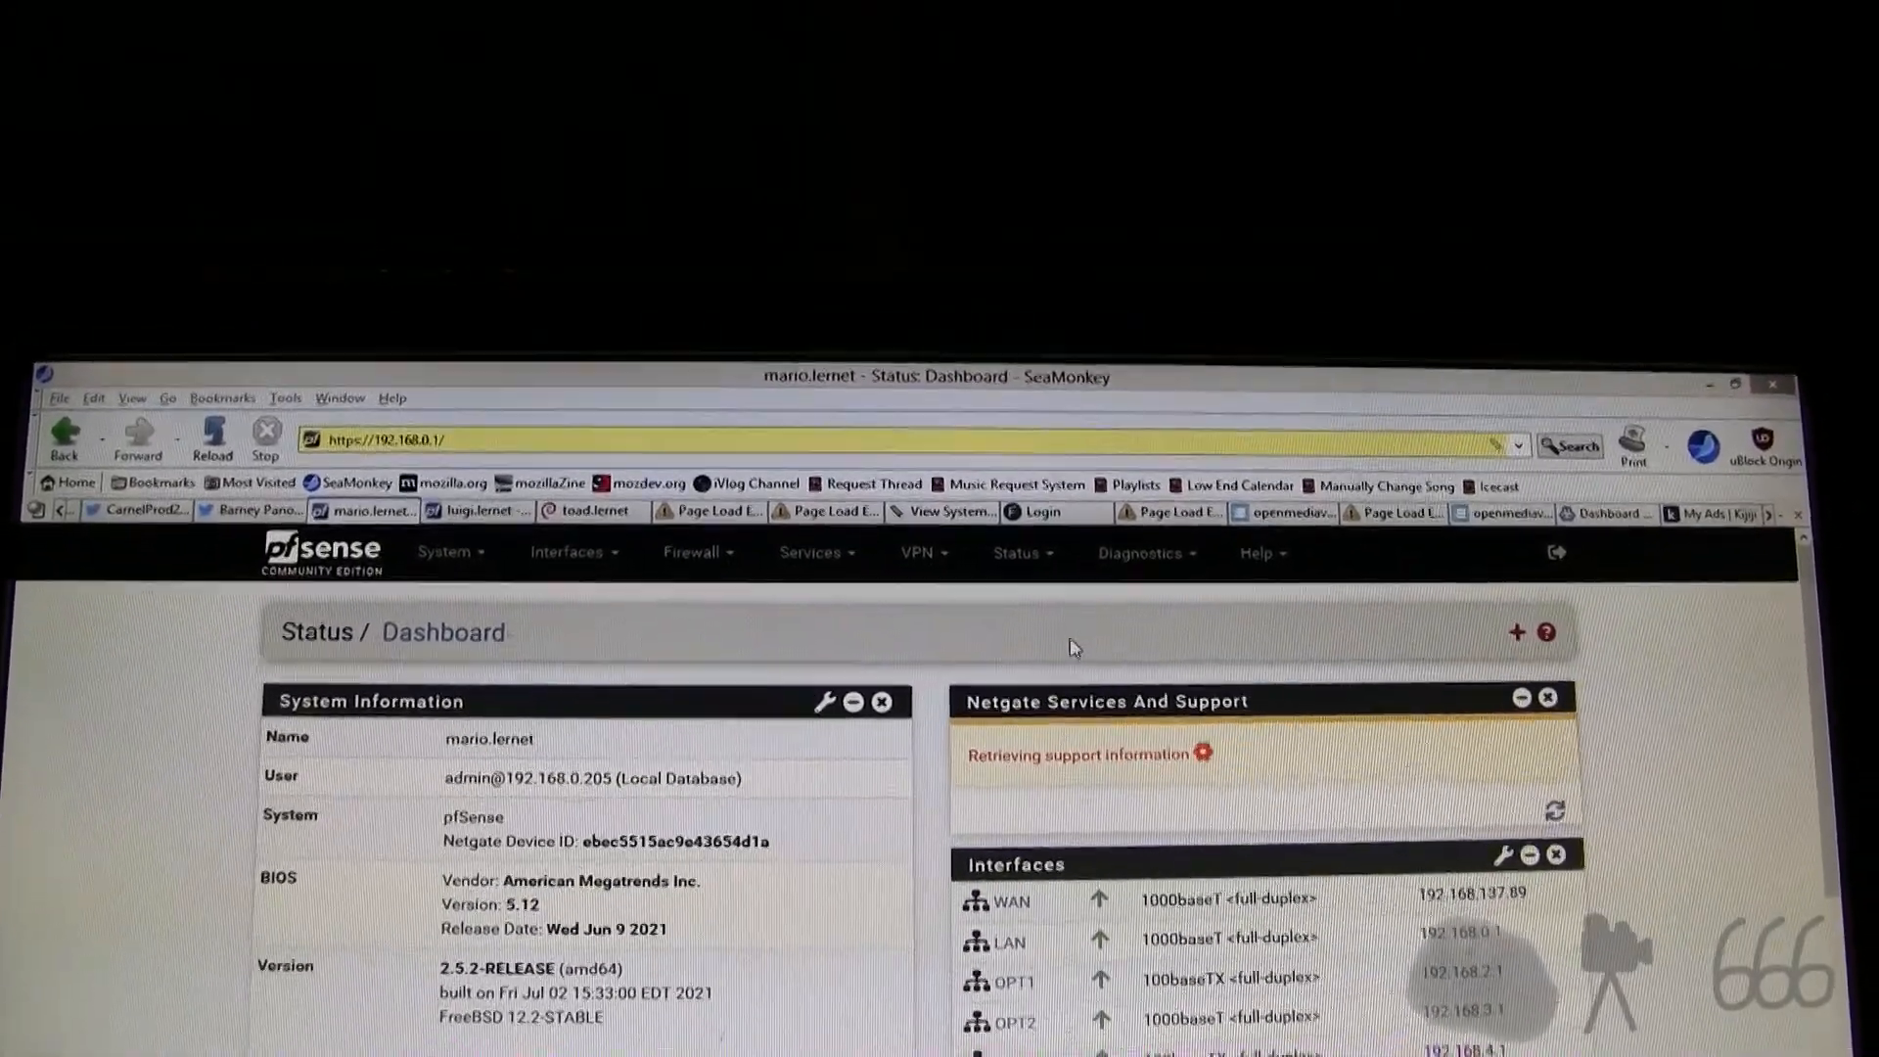
Step: Take the new firewall out of persistent CARP maintenance mode on the CARP (failover) page
left_click(1139, 552)
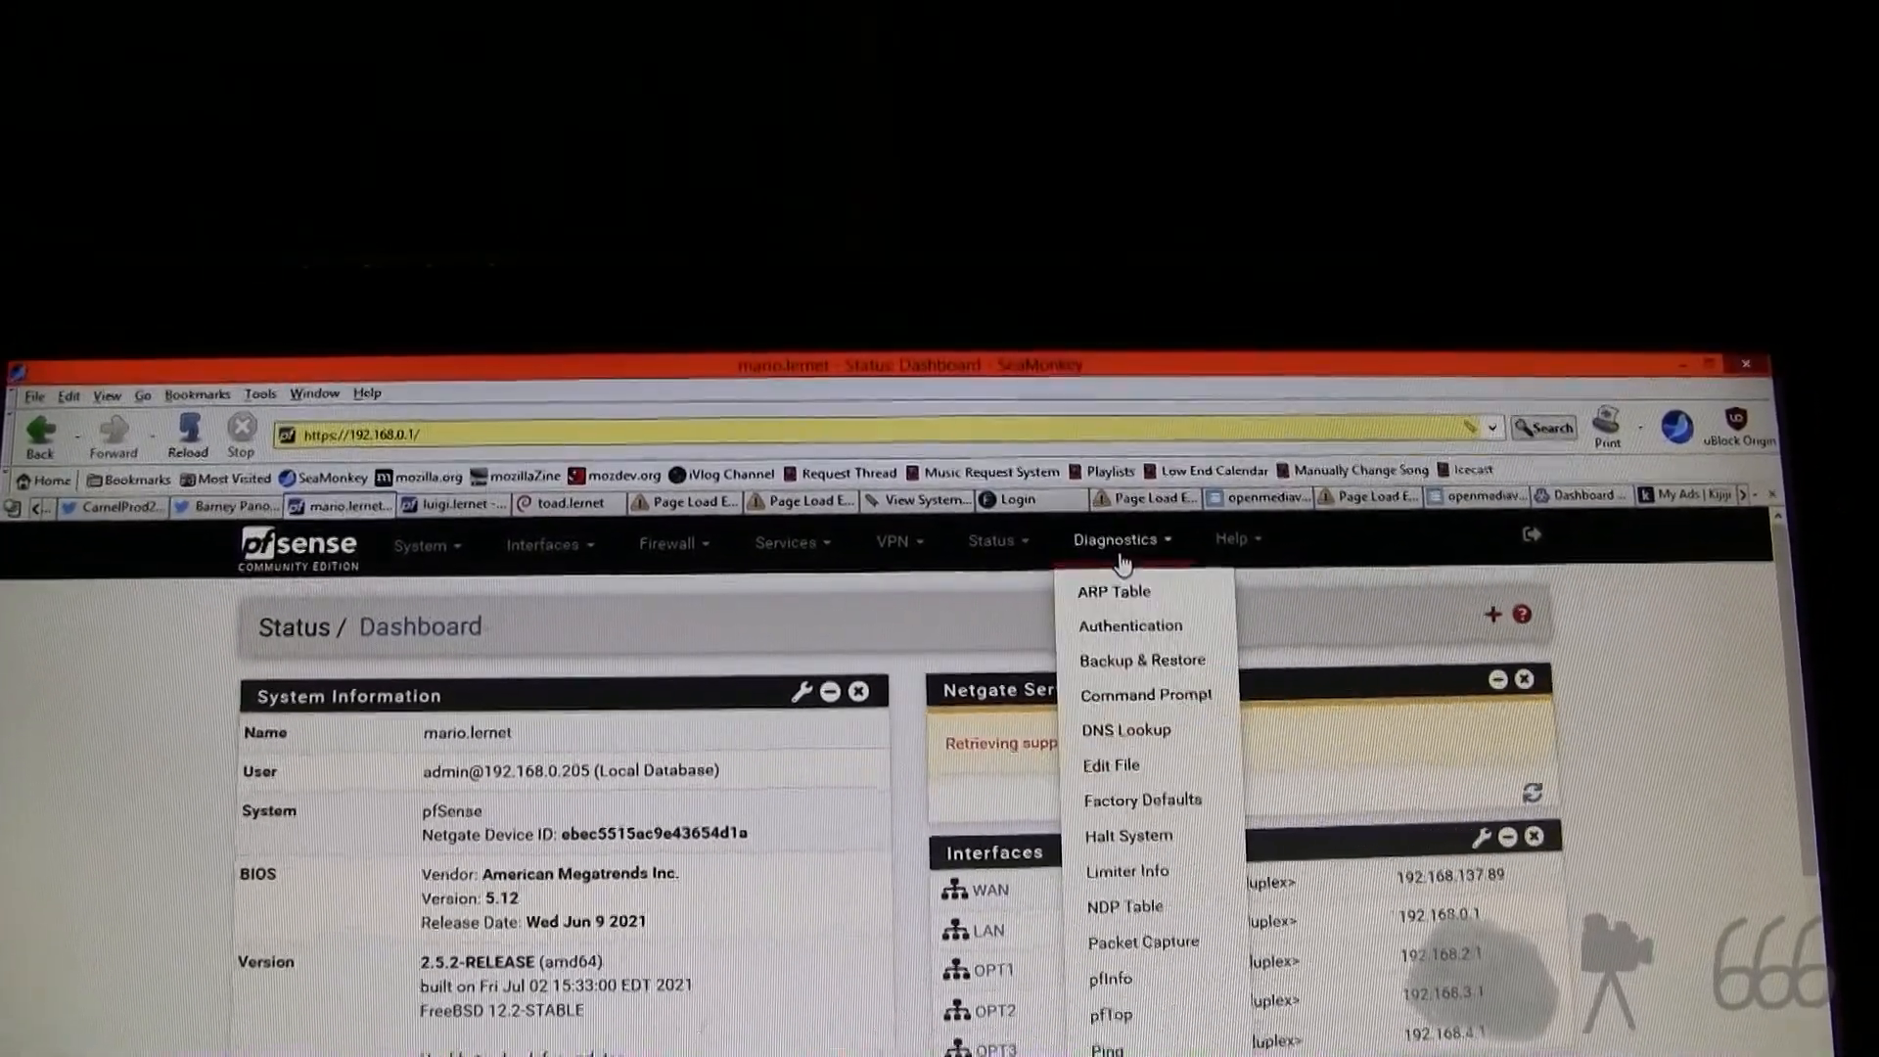
left_click(992, 540)
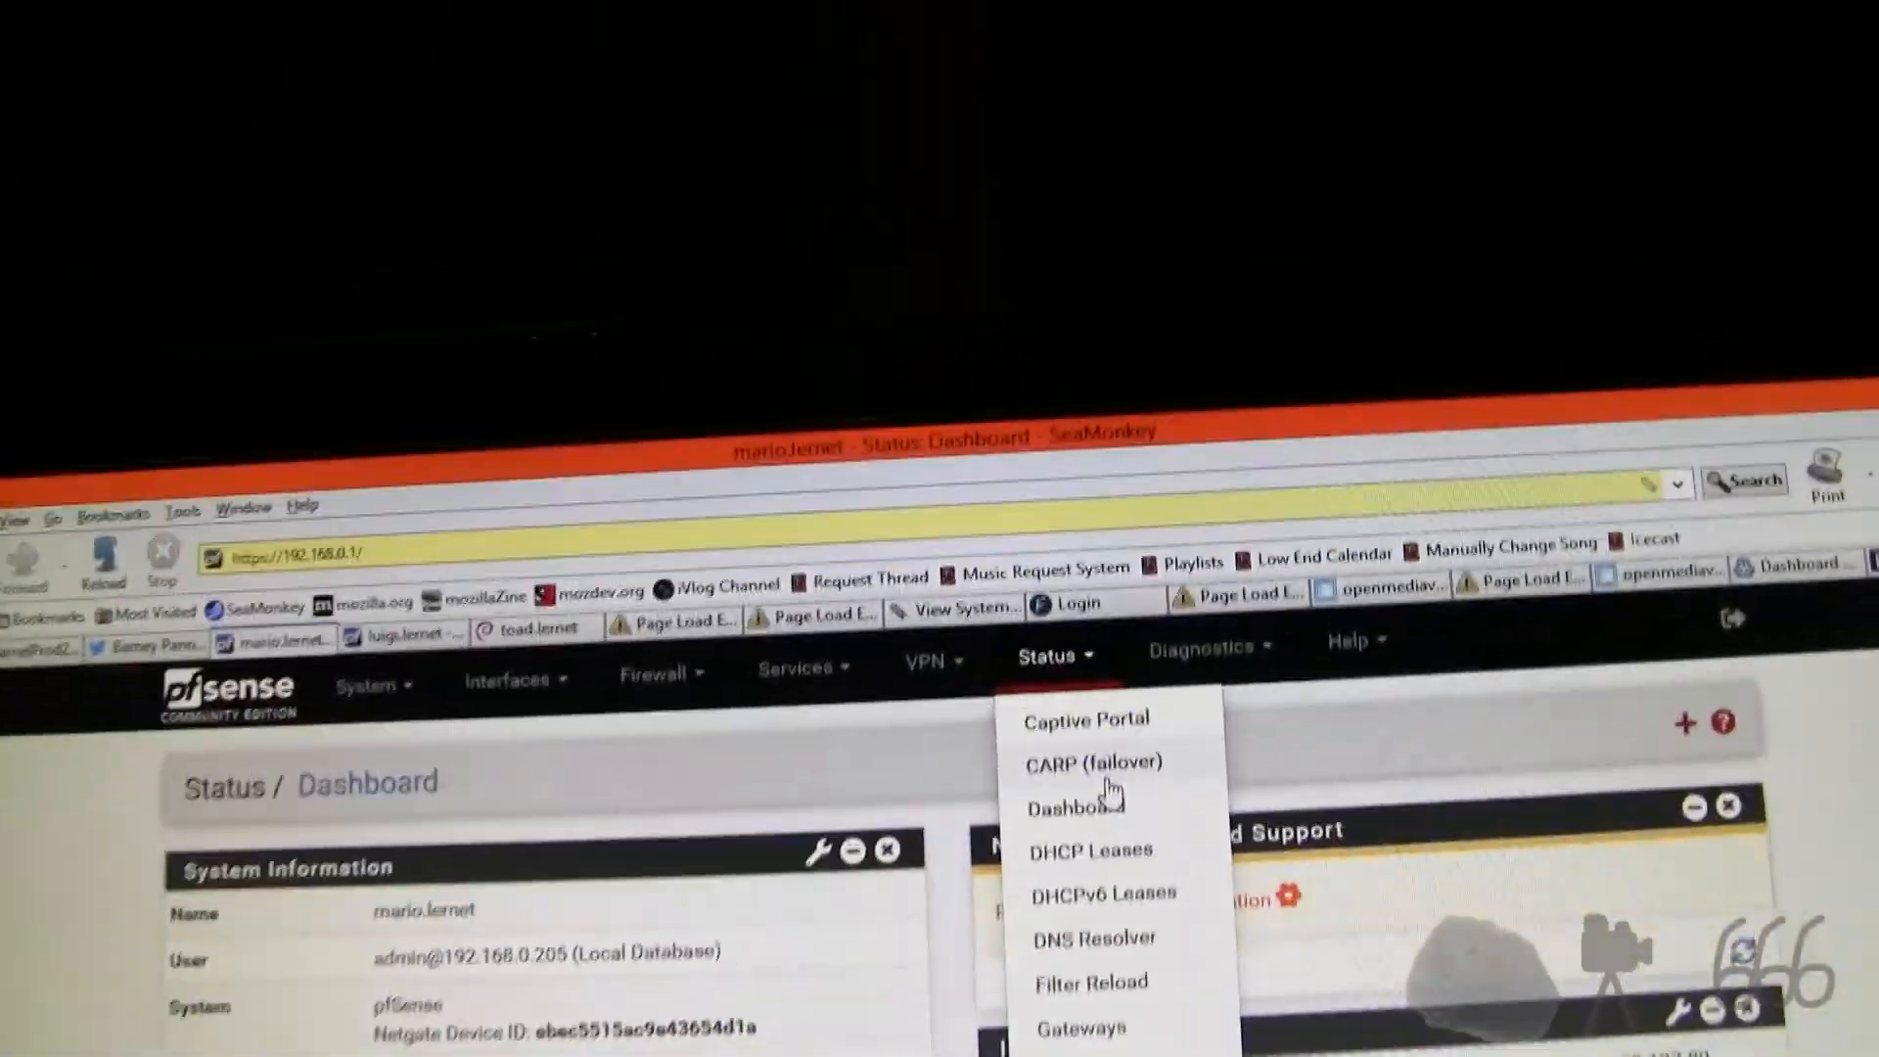
left_click(1093, 764)
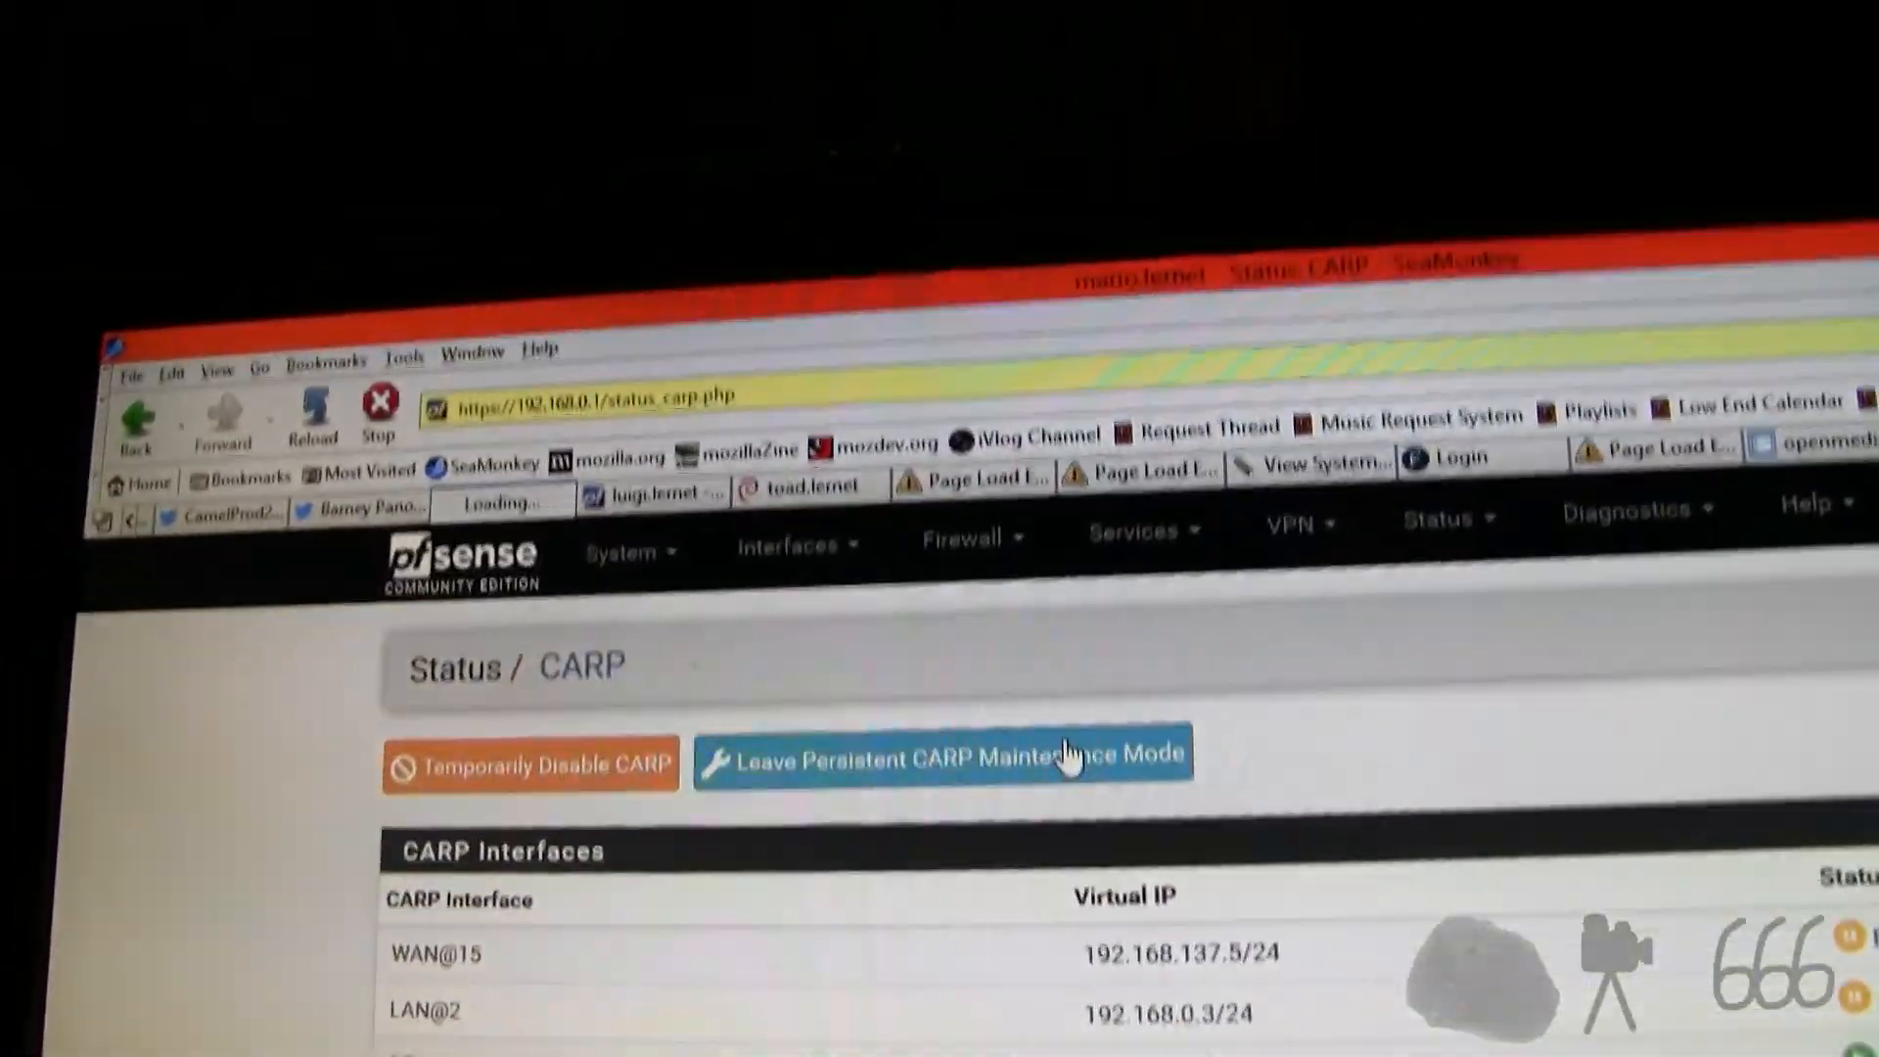
left_click(943, 757)
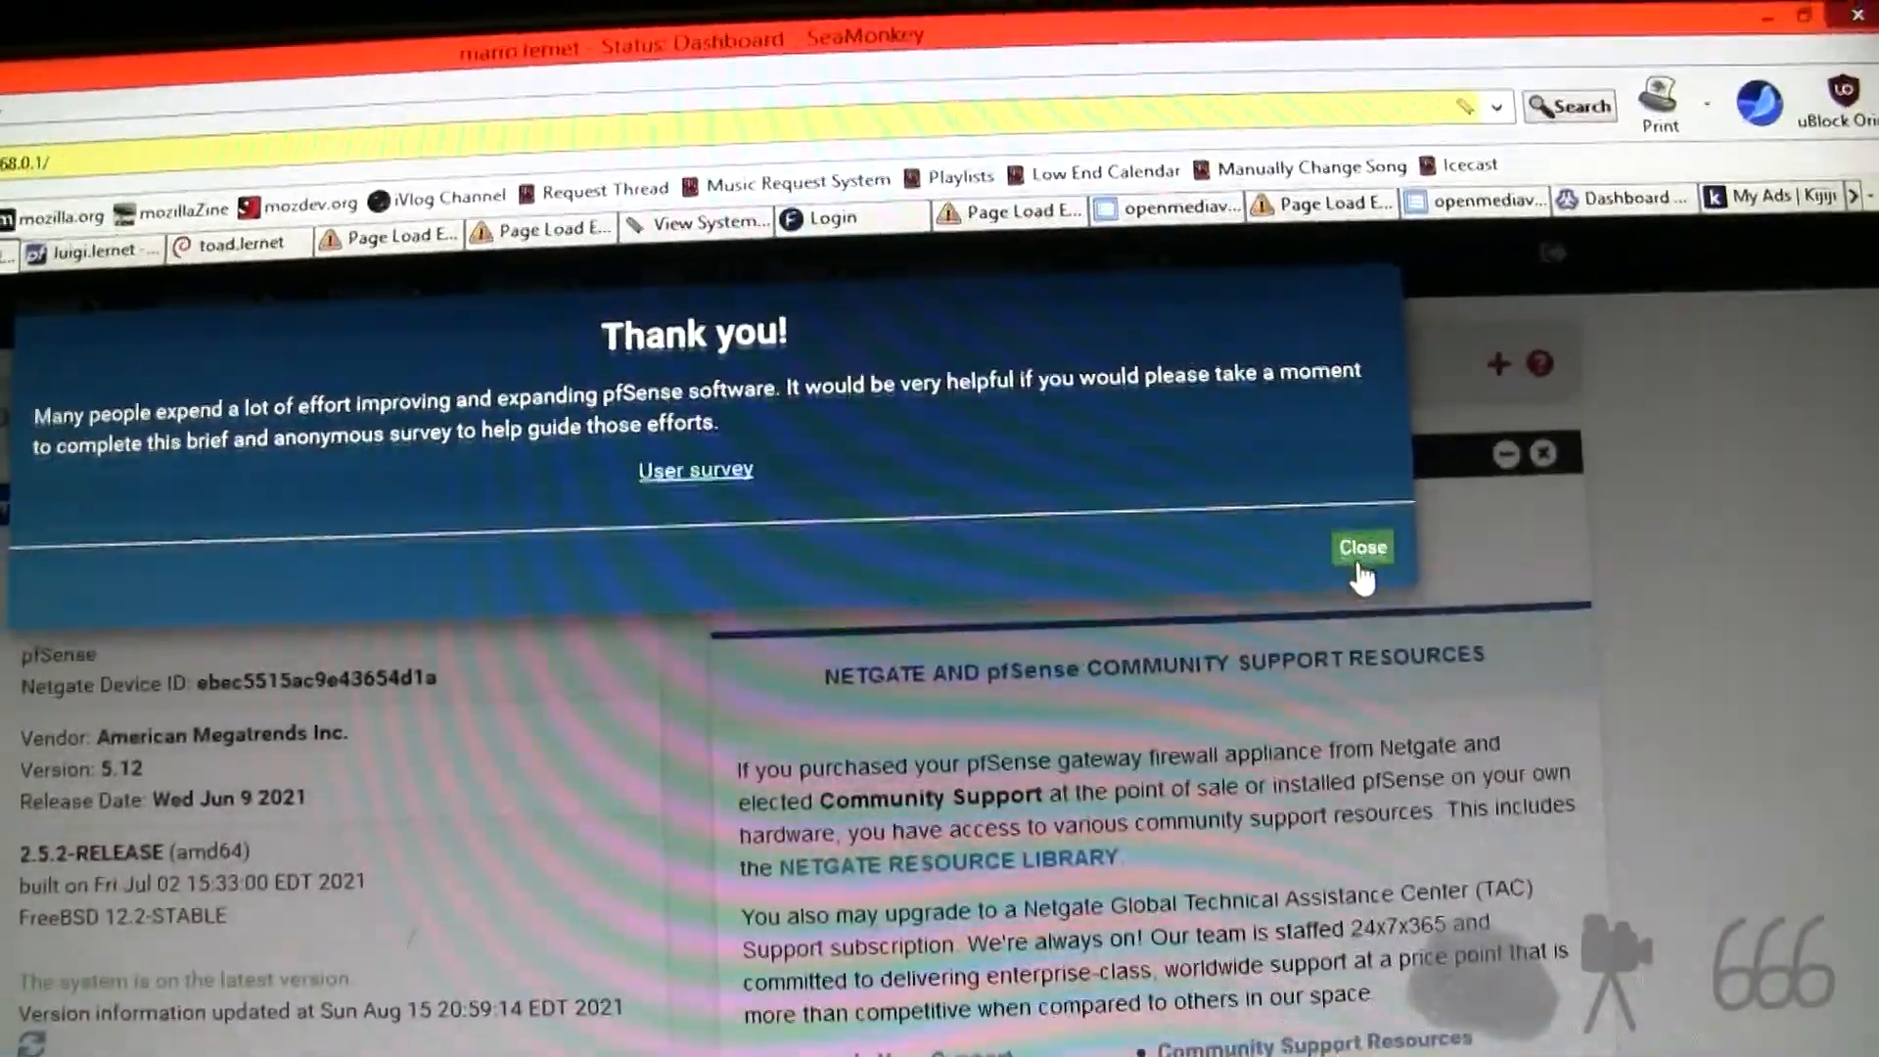
Step: Dismiss the survey notice and check the dashboard CARP Status shows WAN, LAN, OPT1, OPT2 as MASTER
left_click(1360, 547)
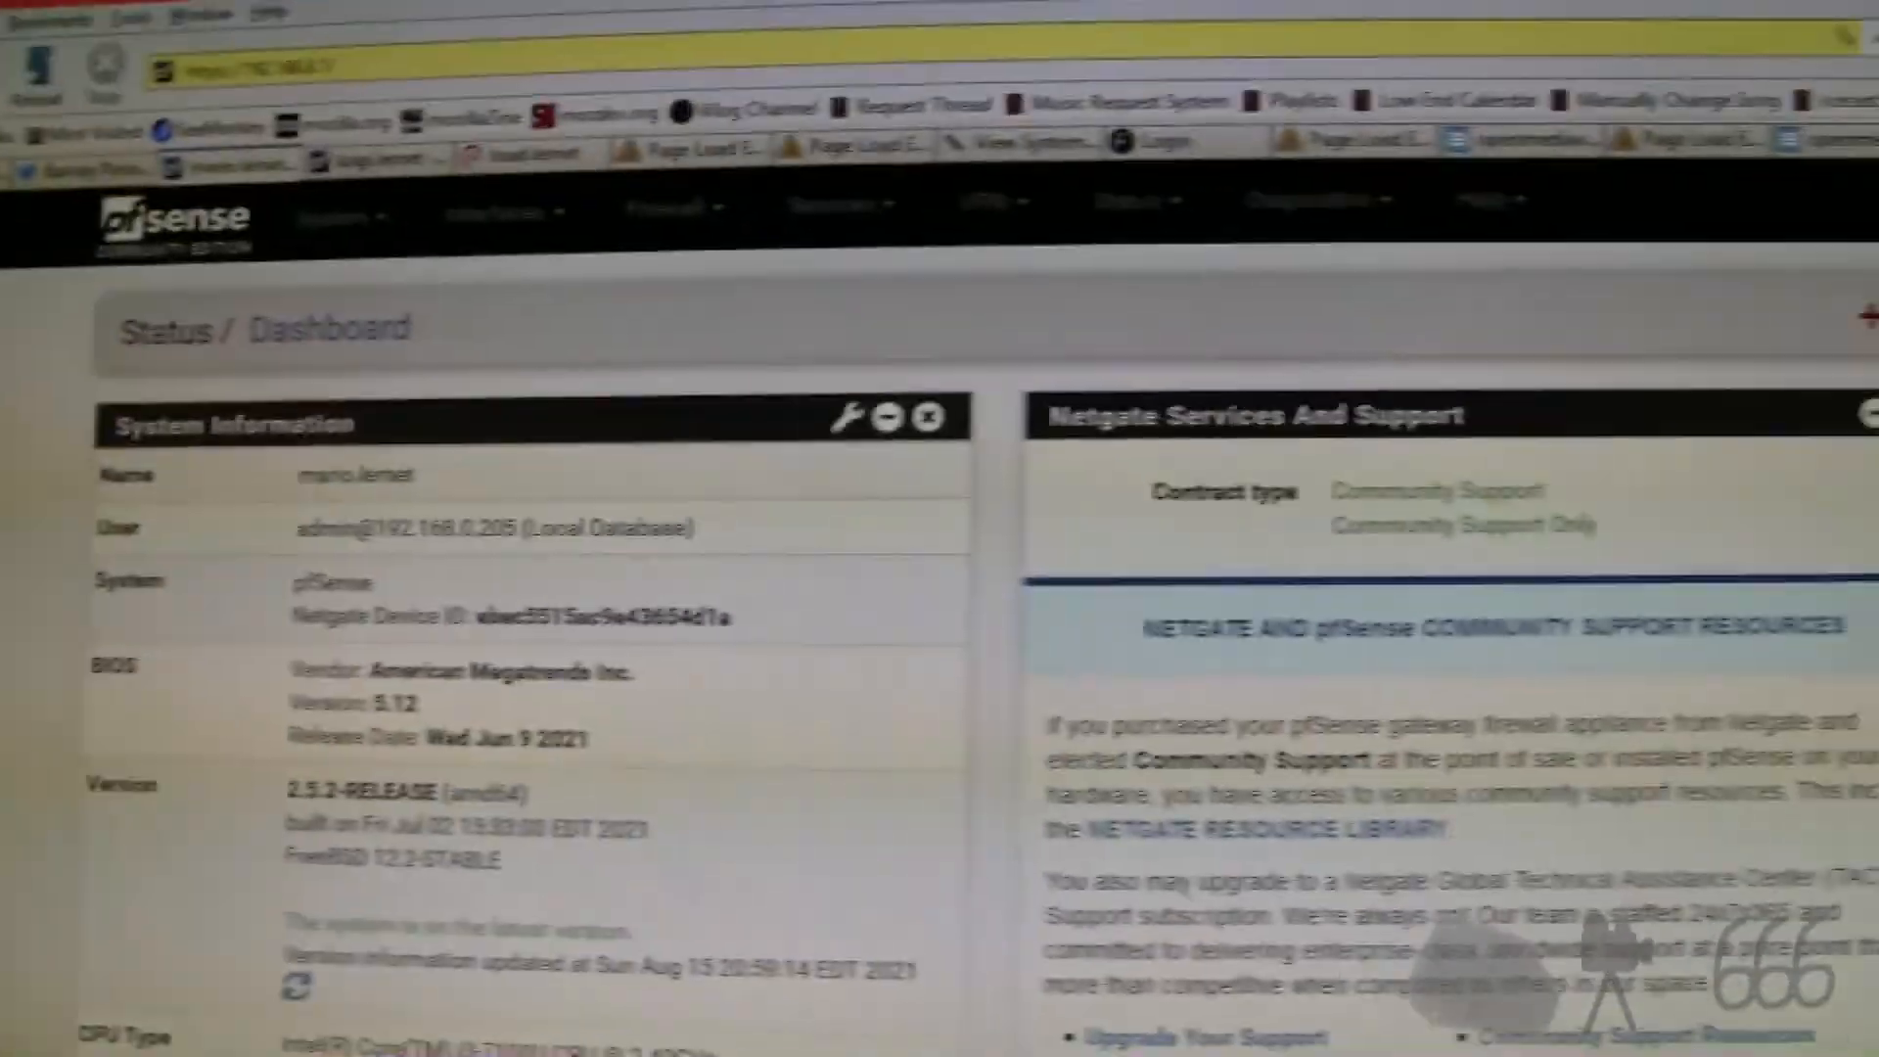
scroll("down", 3)
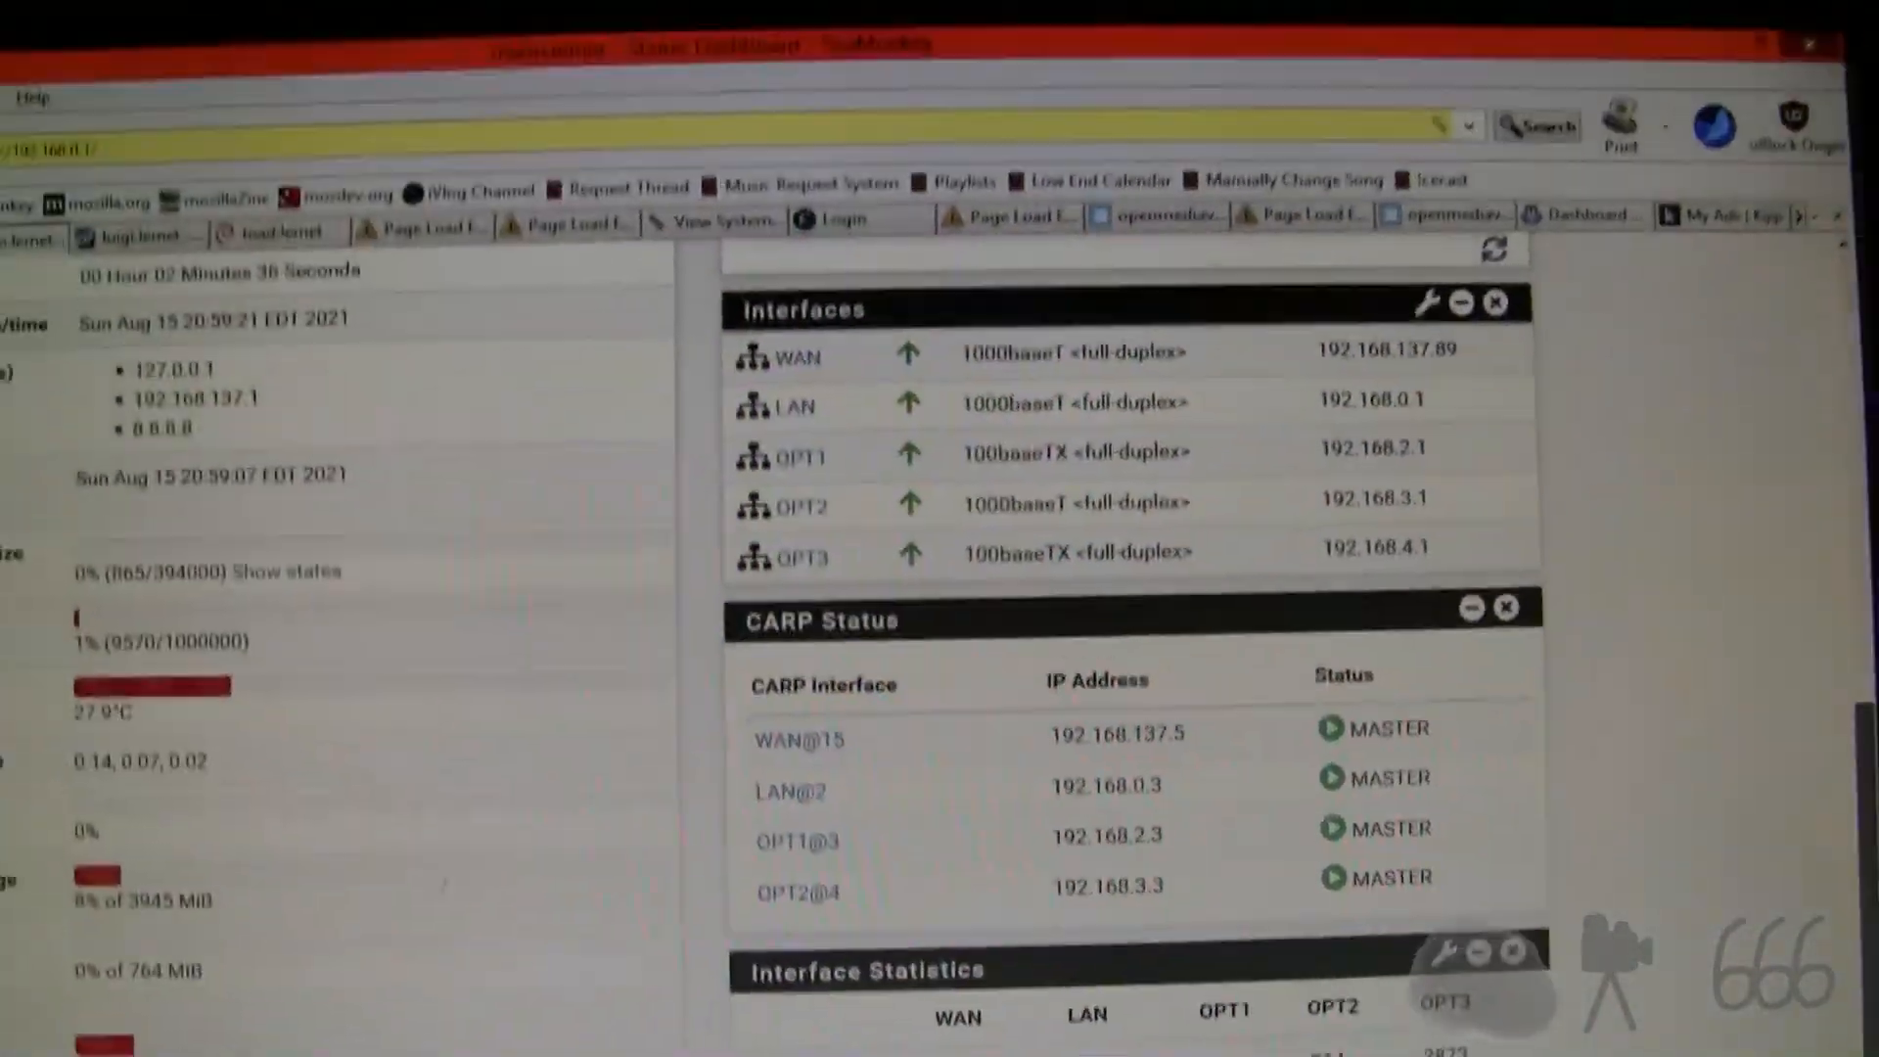
scroll("down", 3)
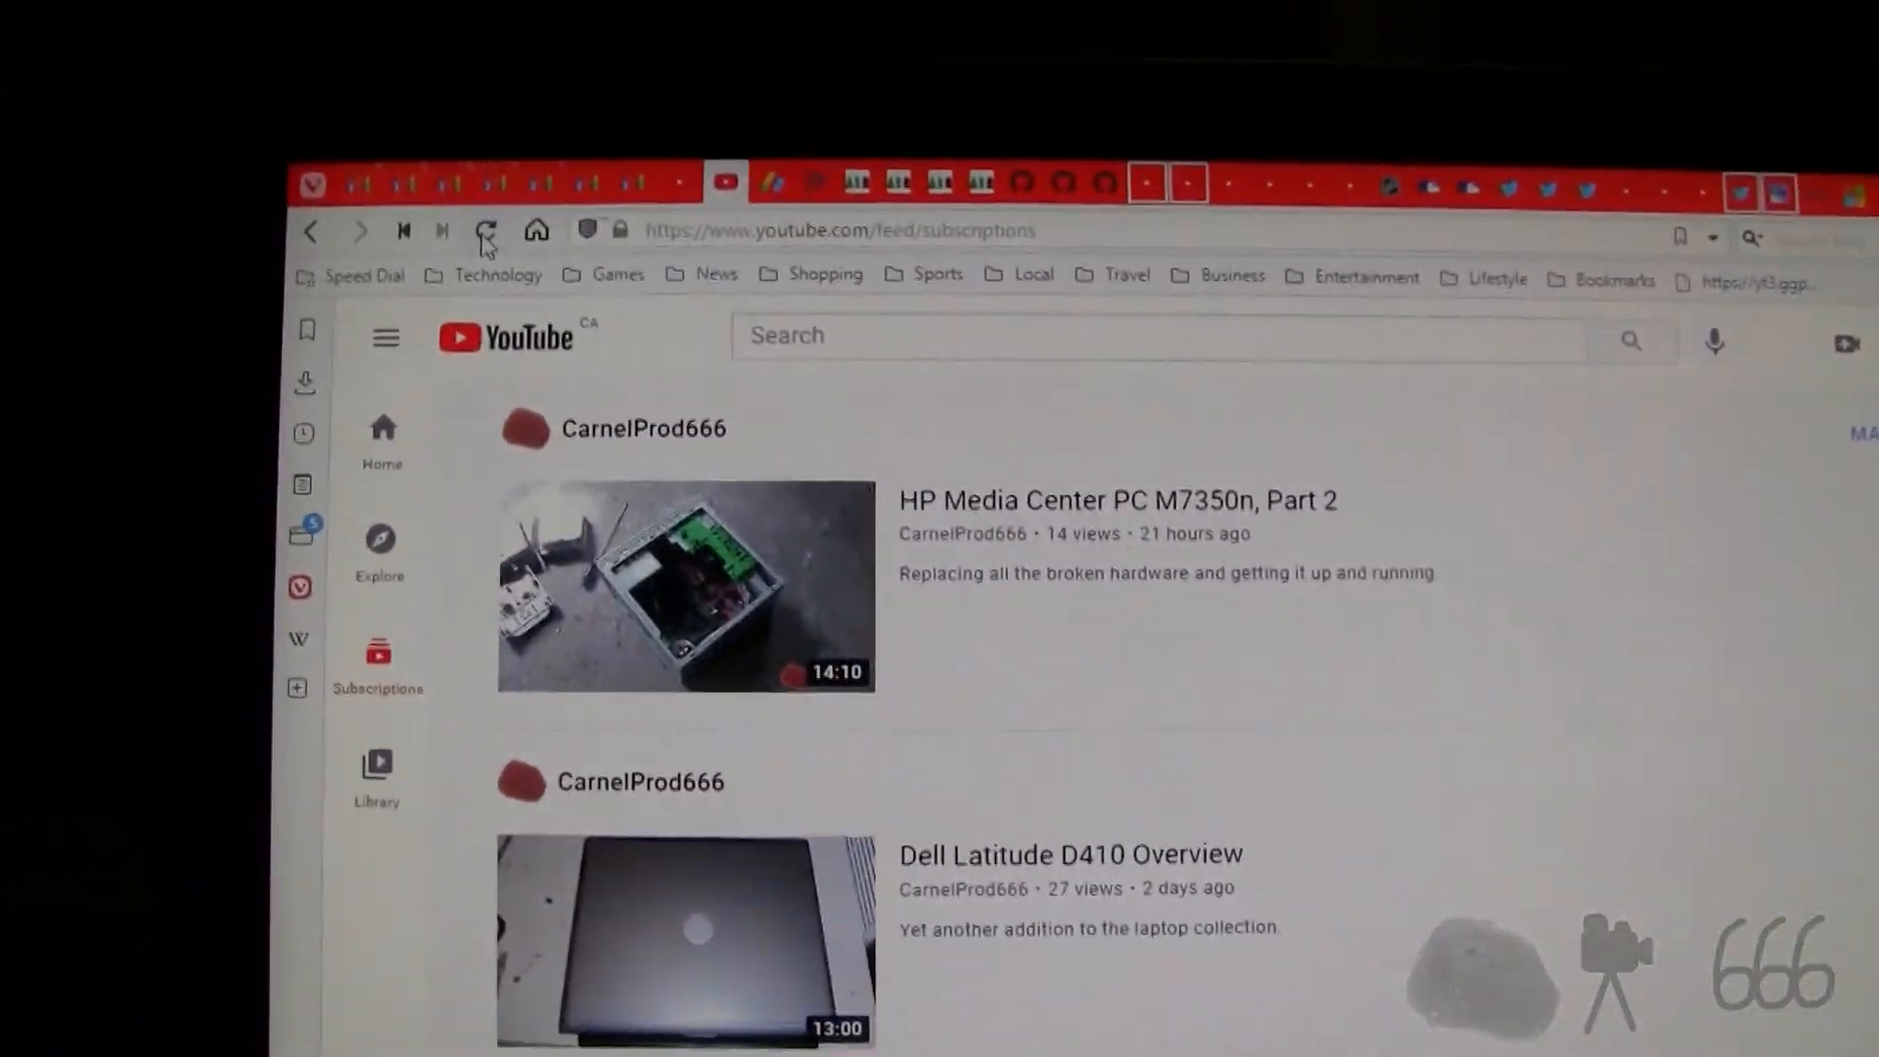
Step: Refresh the YouTube subscriptions feed to confirm internet traffic flows through the new firewall
left_click(486, 231)
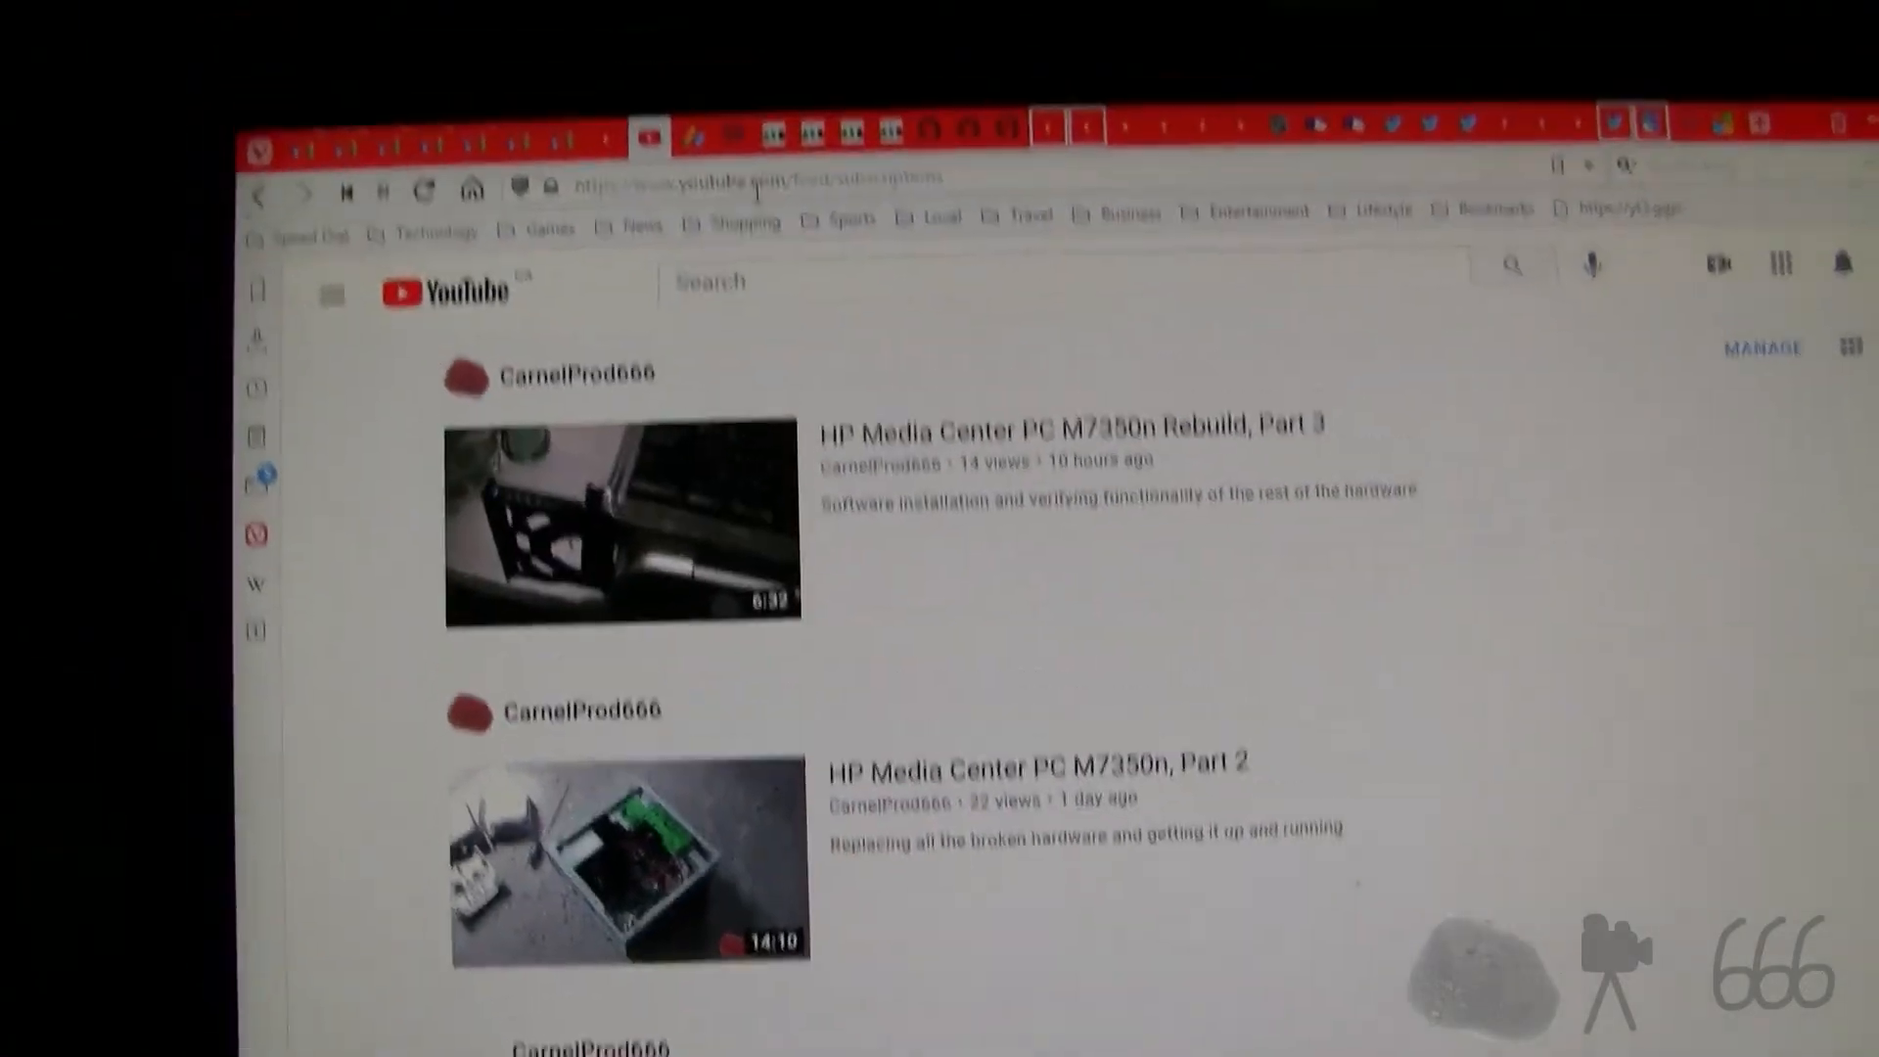
scroll("down", 3)
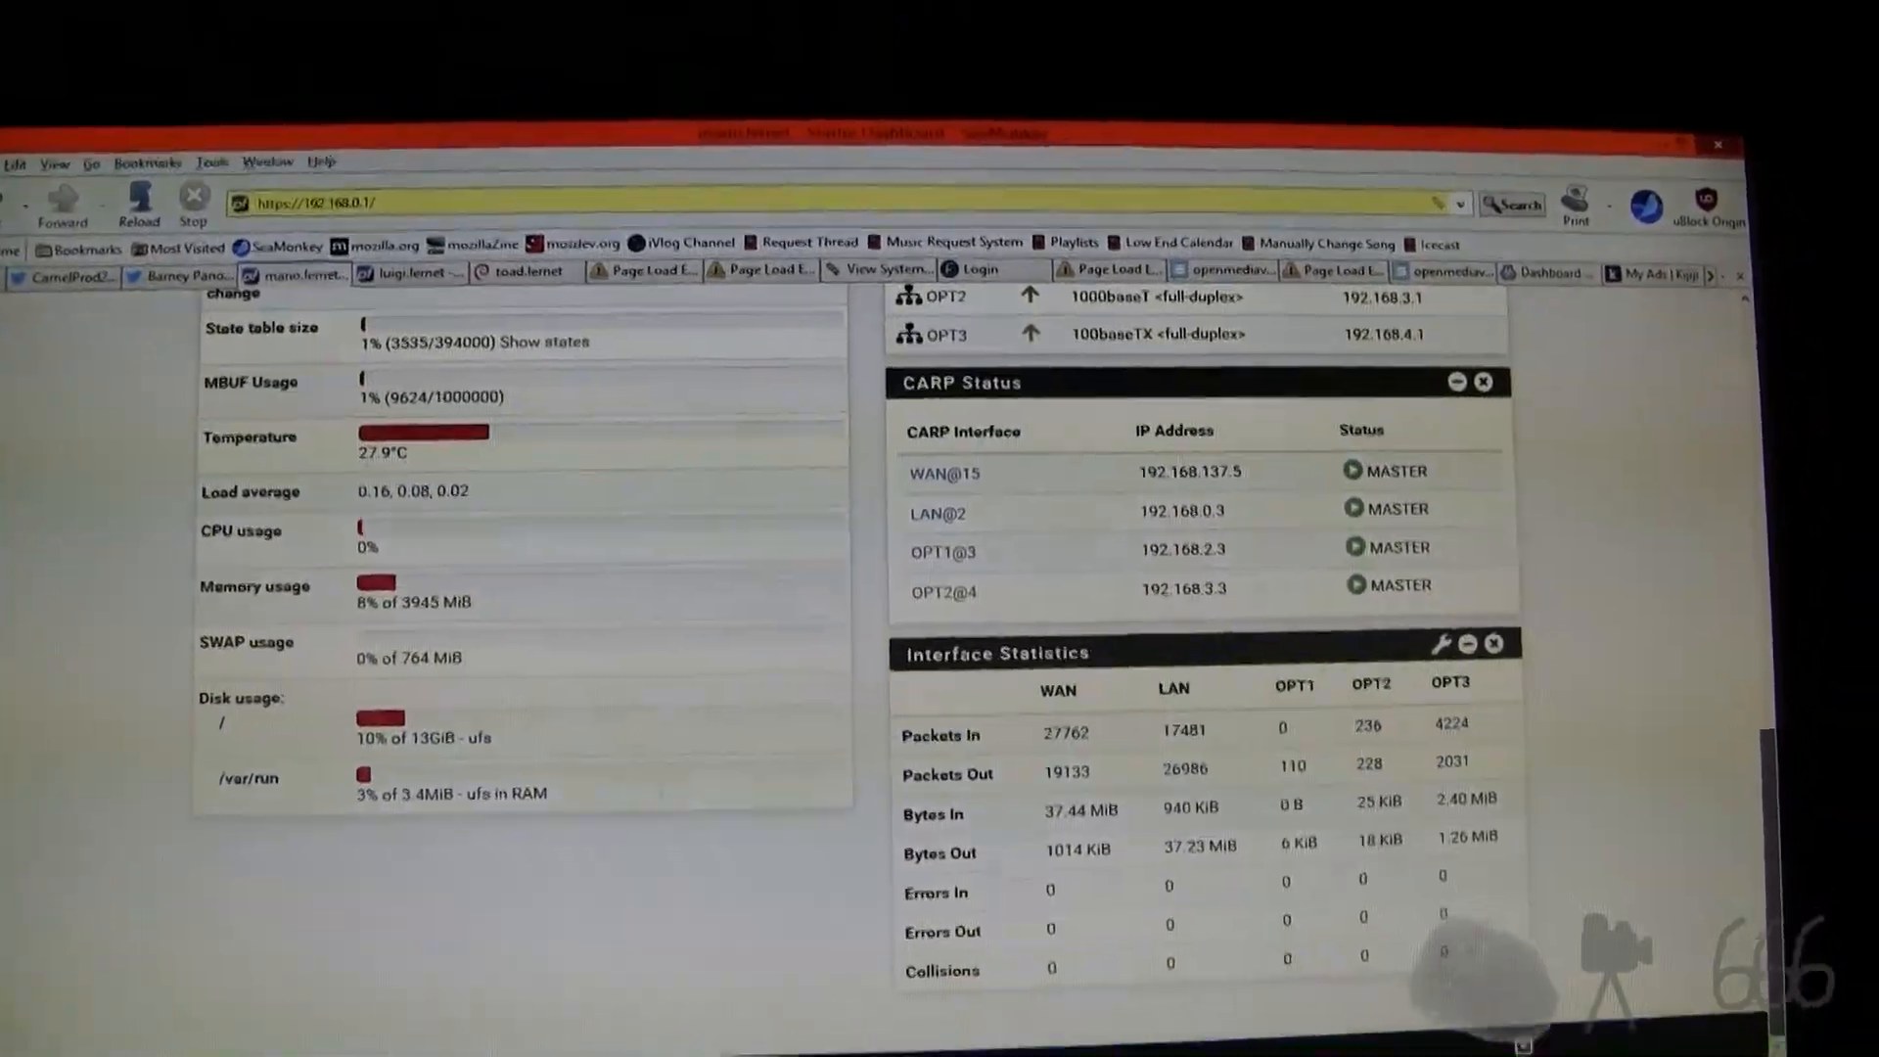
scroll("up", 3)
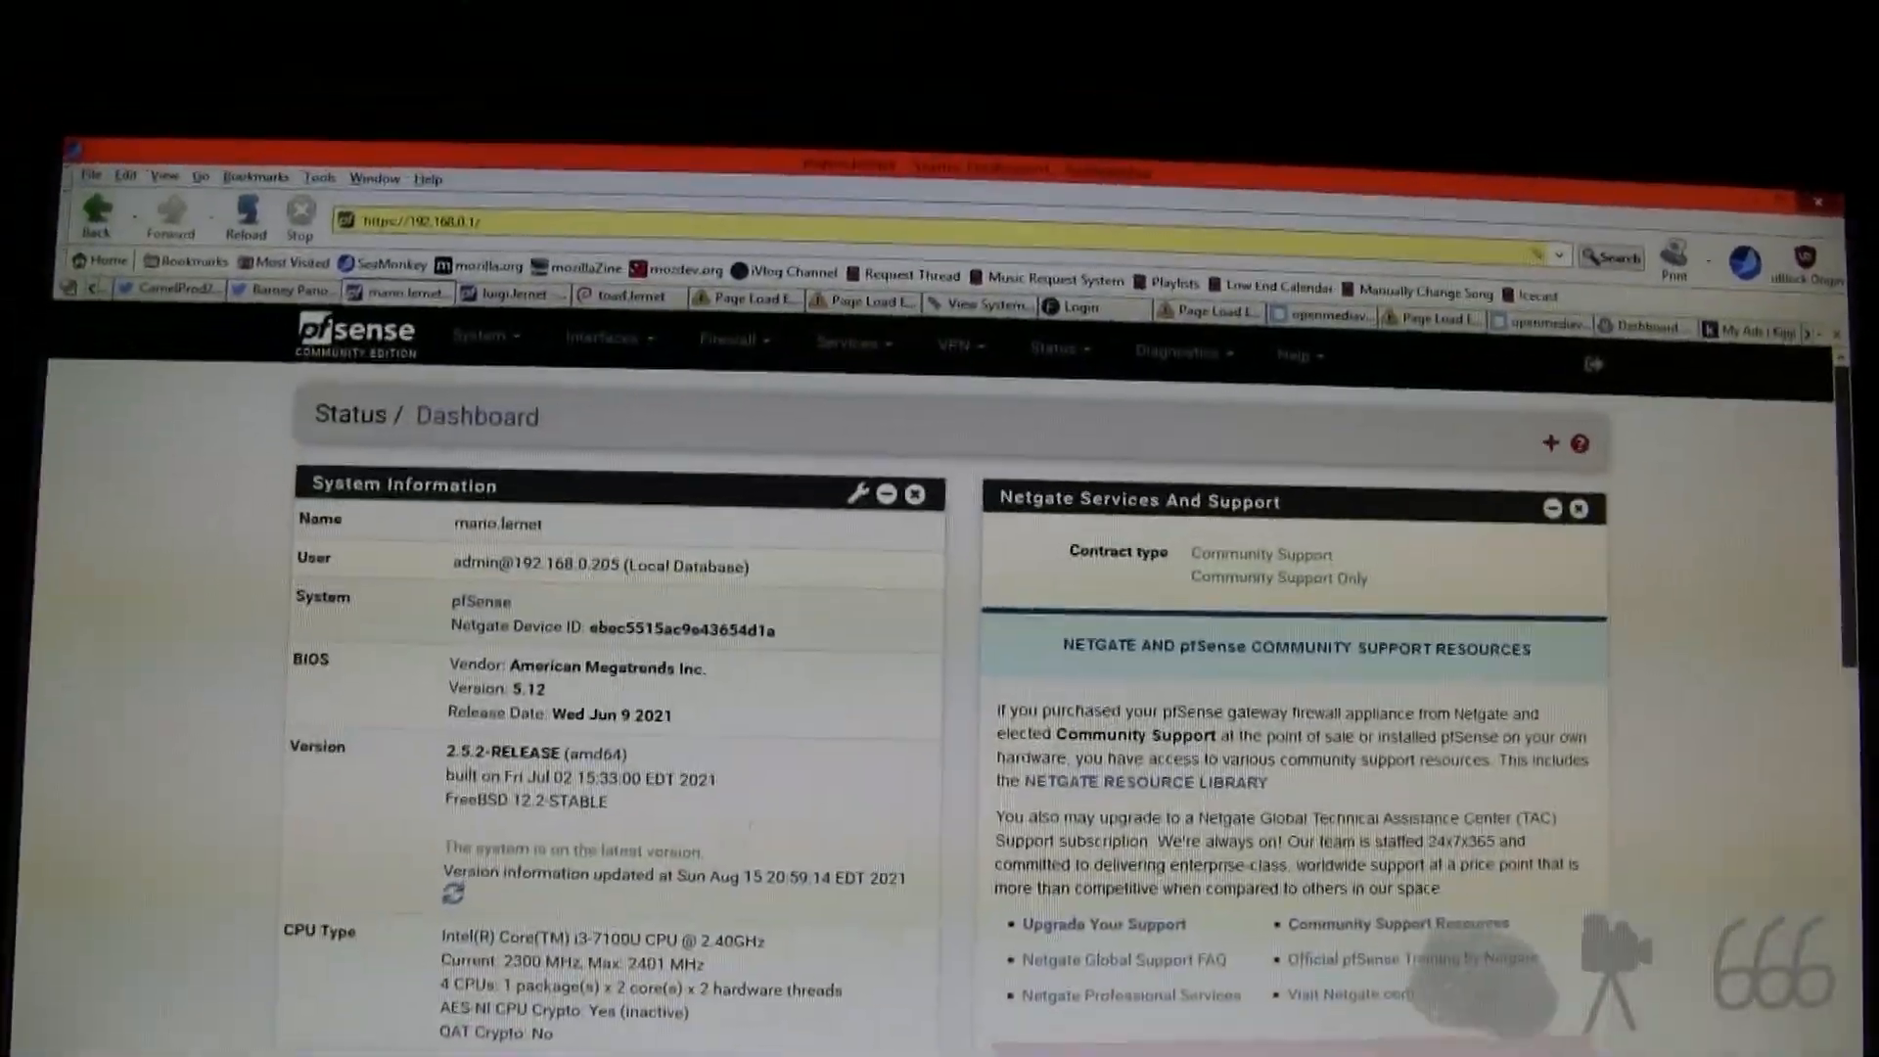
scroll("down", 3)
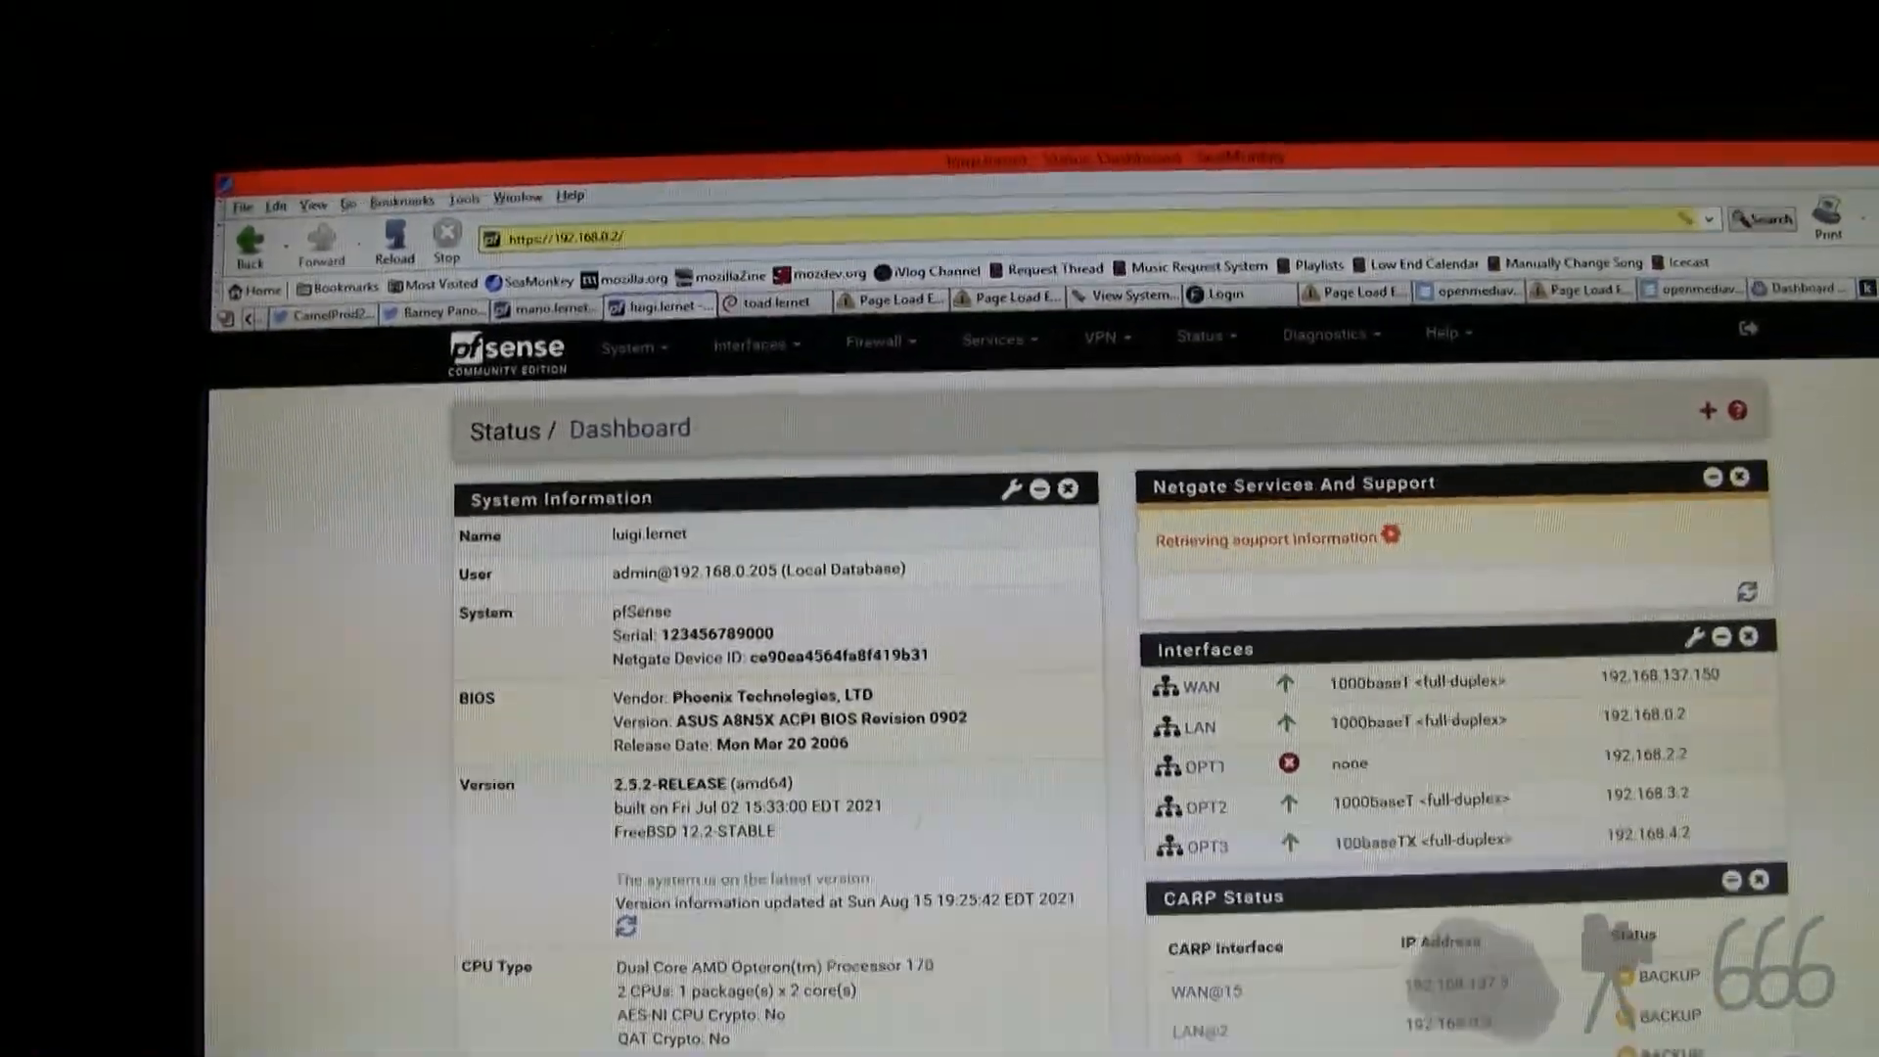
scroll("down", 3)
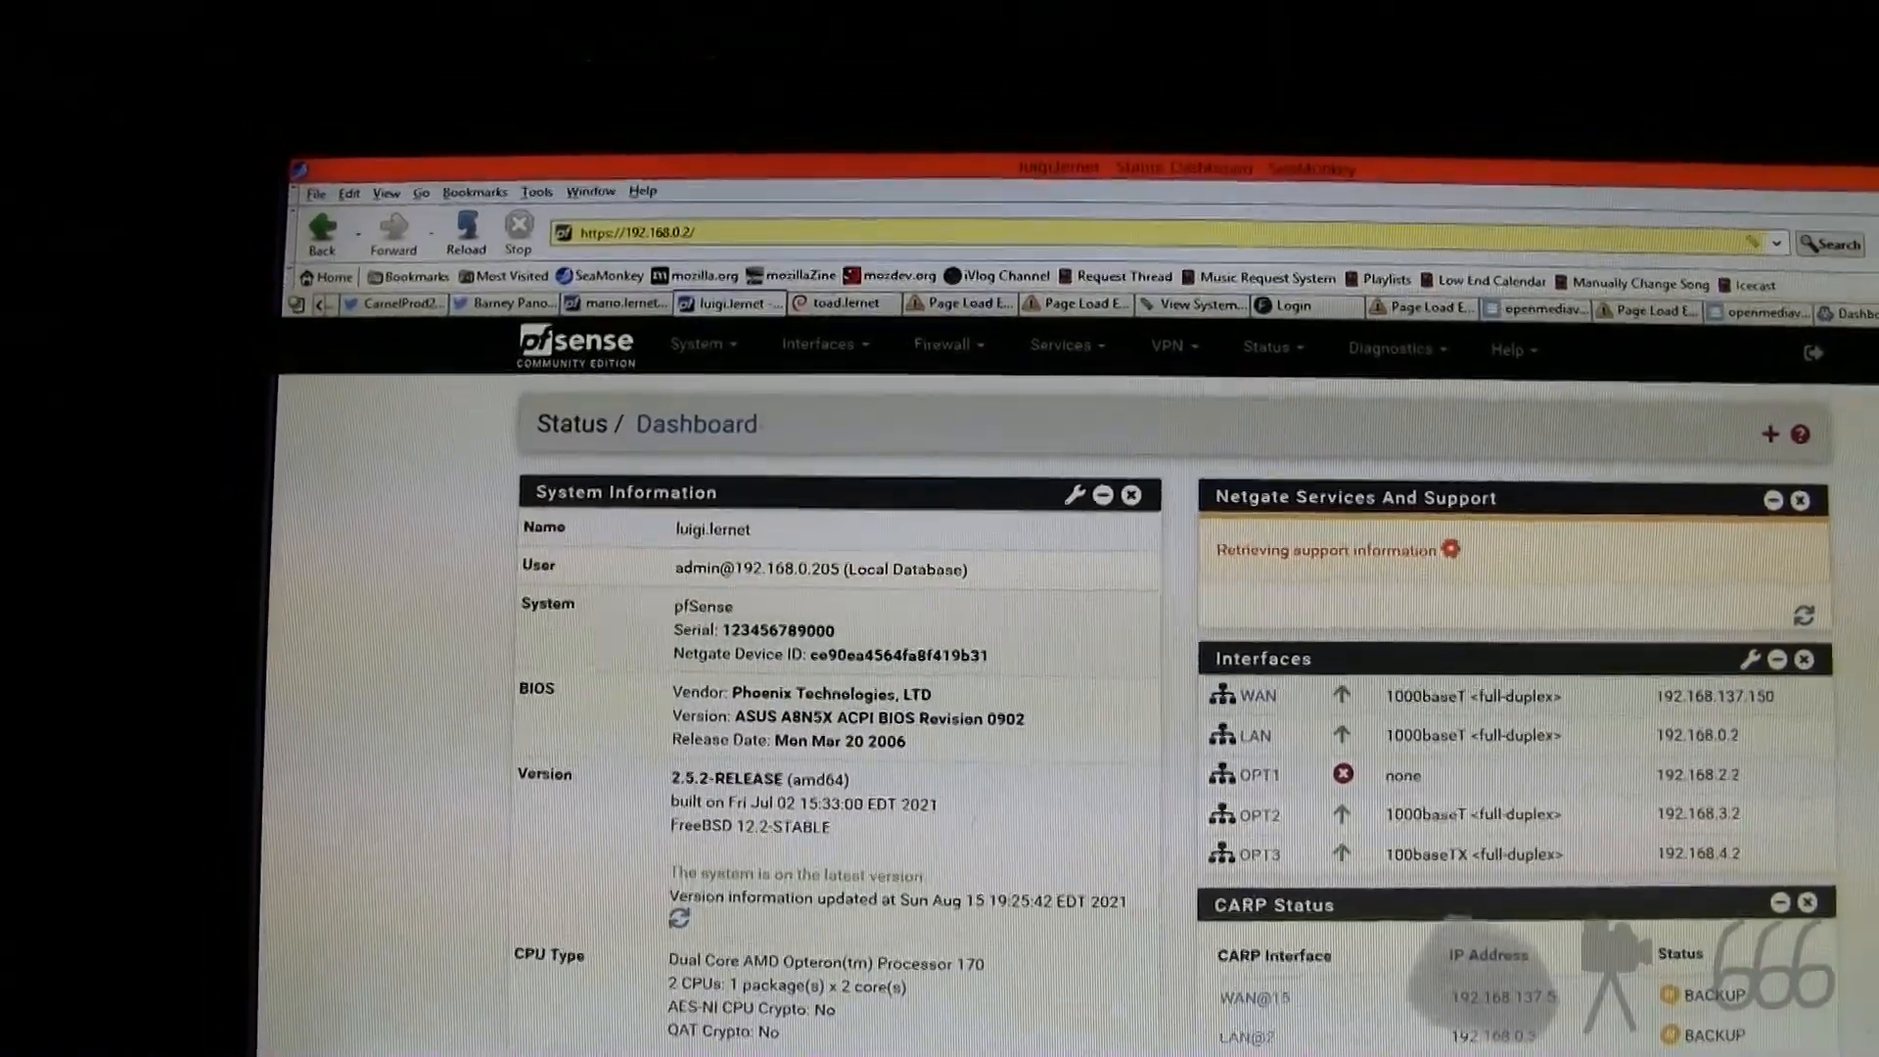
scroll("down", 3)
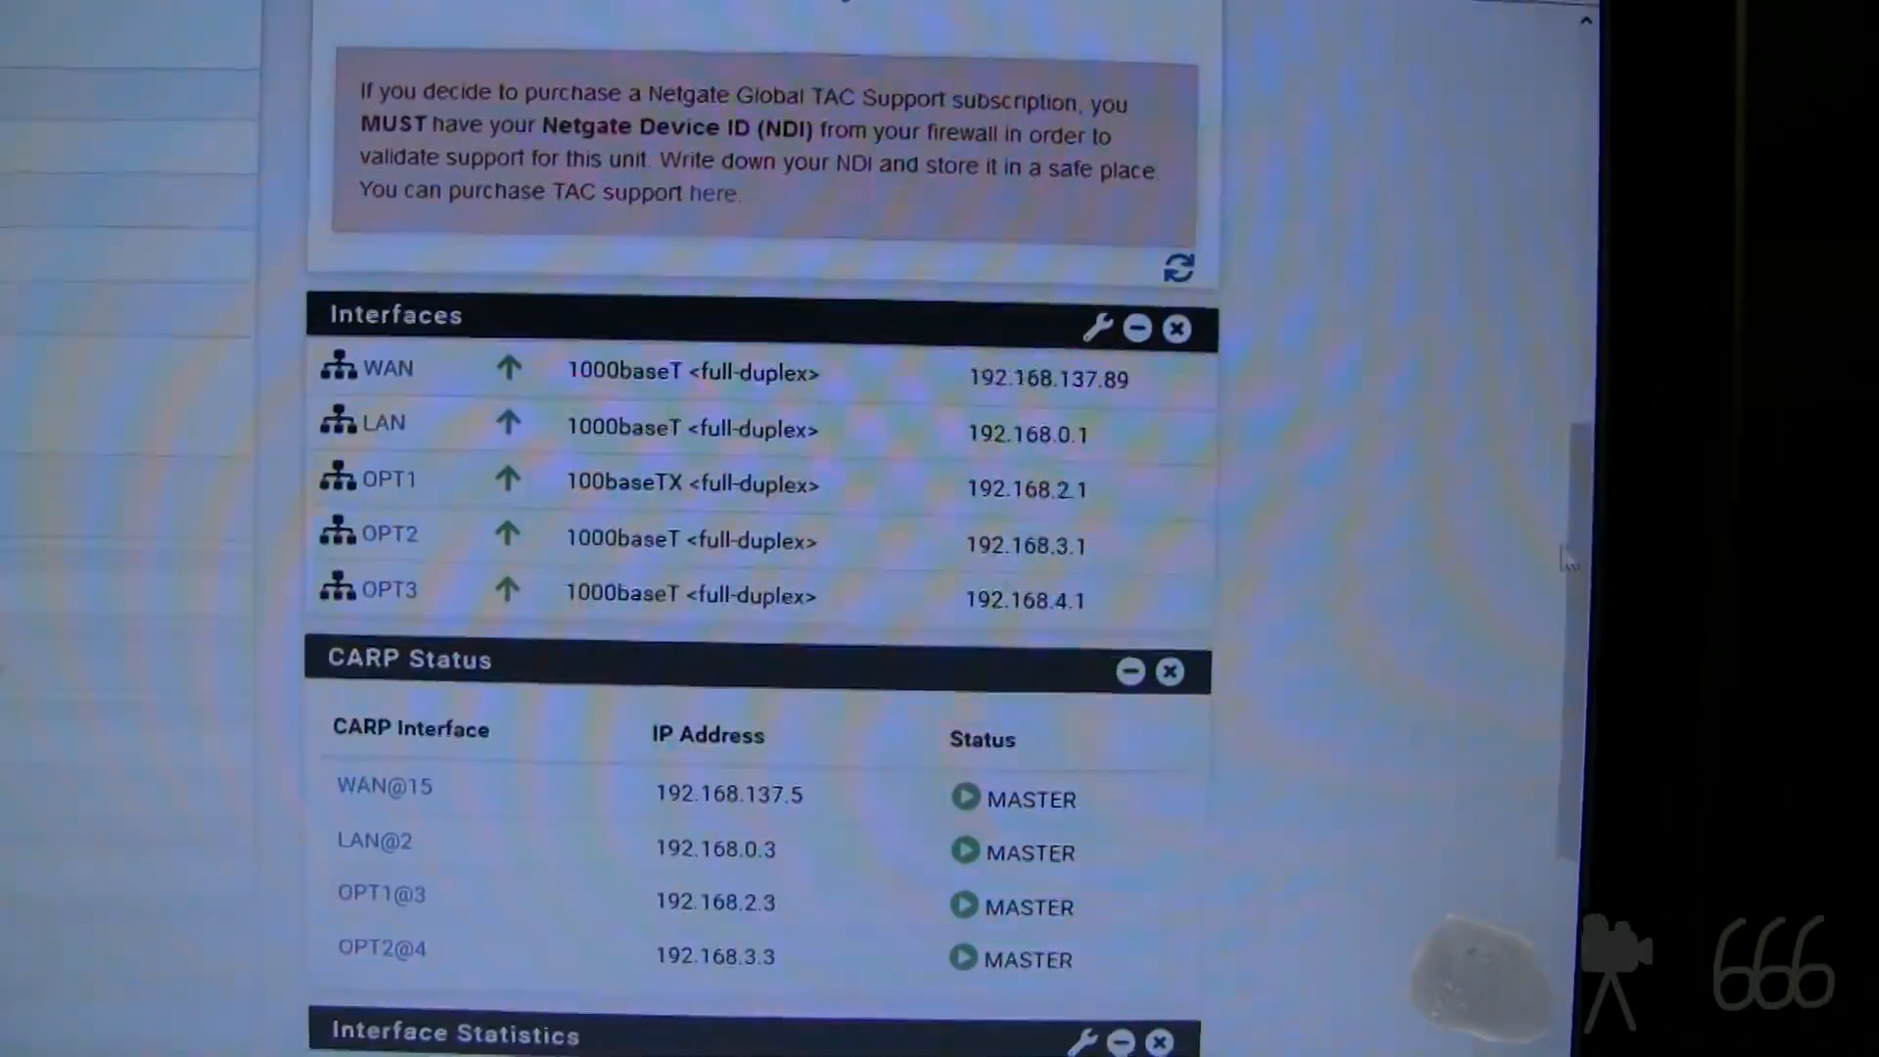
scroll("down", 3)
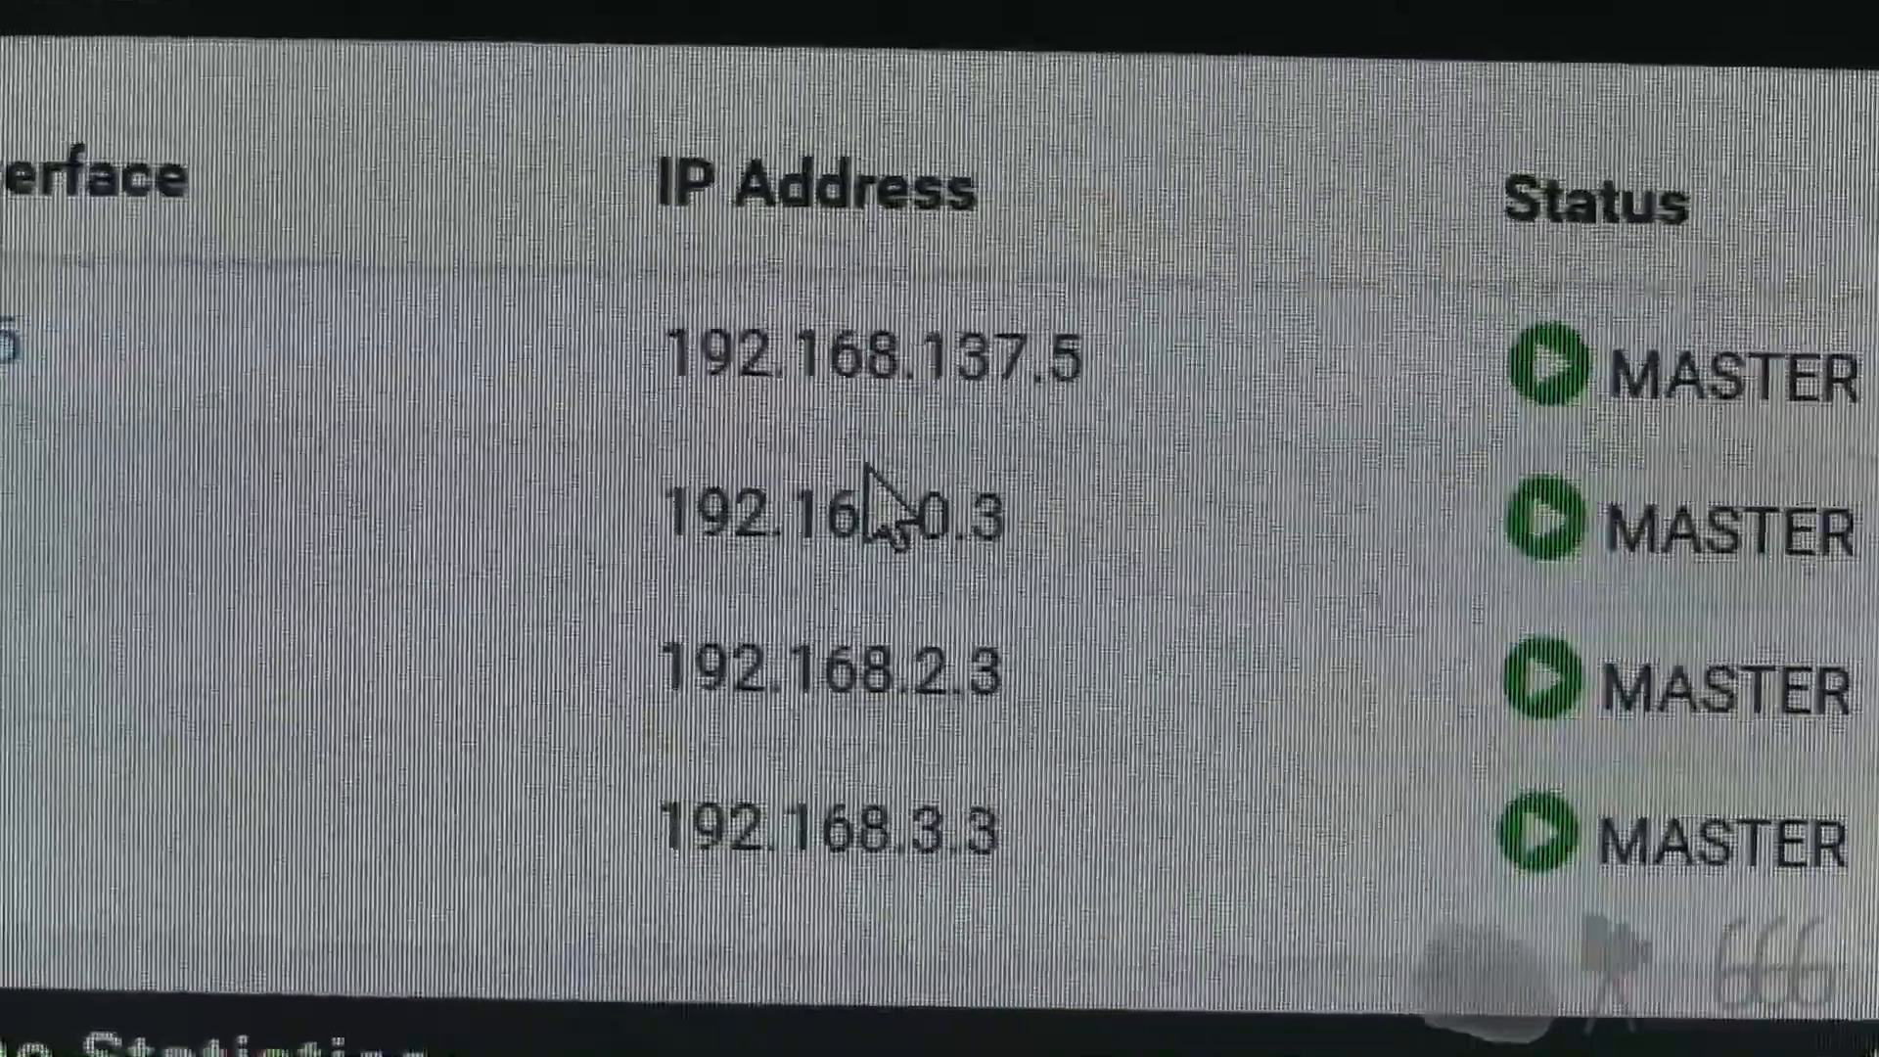
scroll("up", 3)
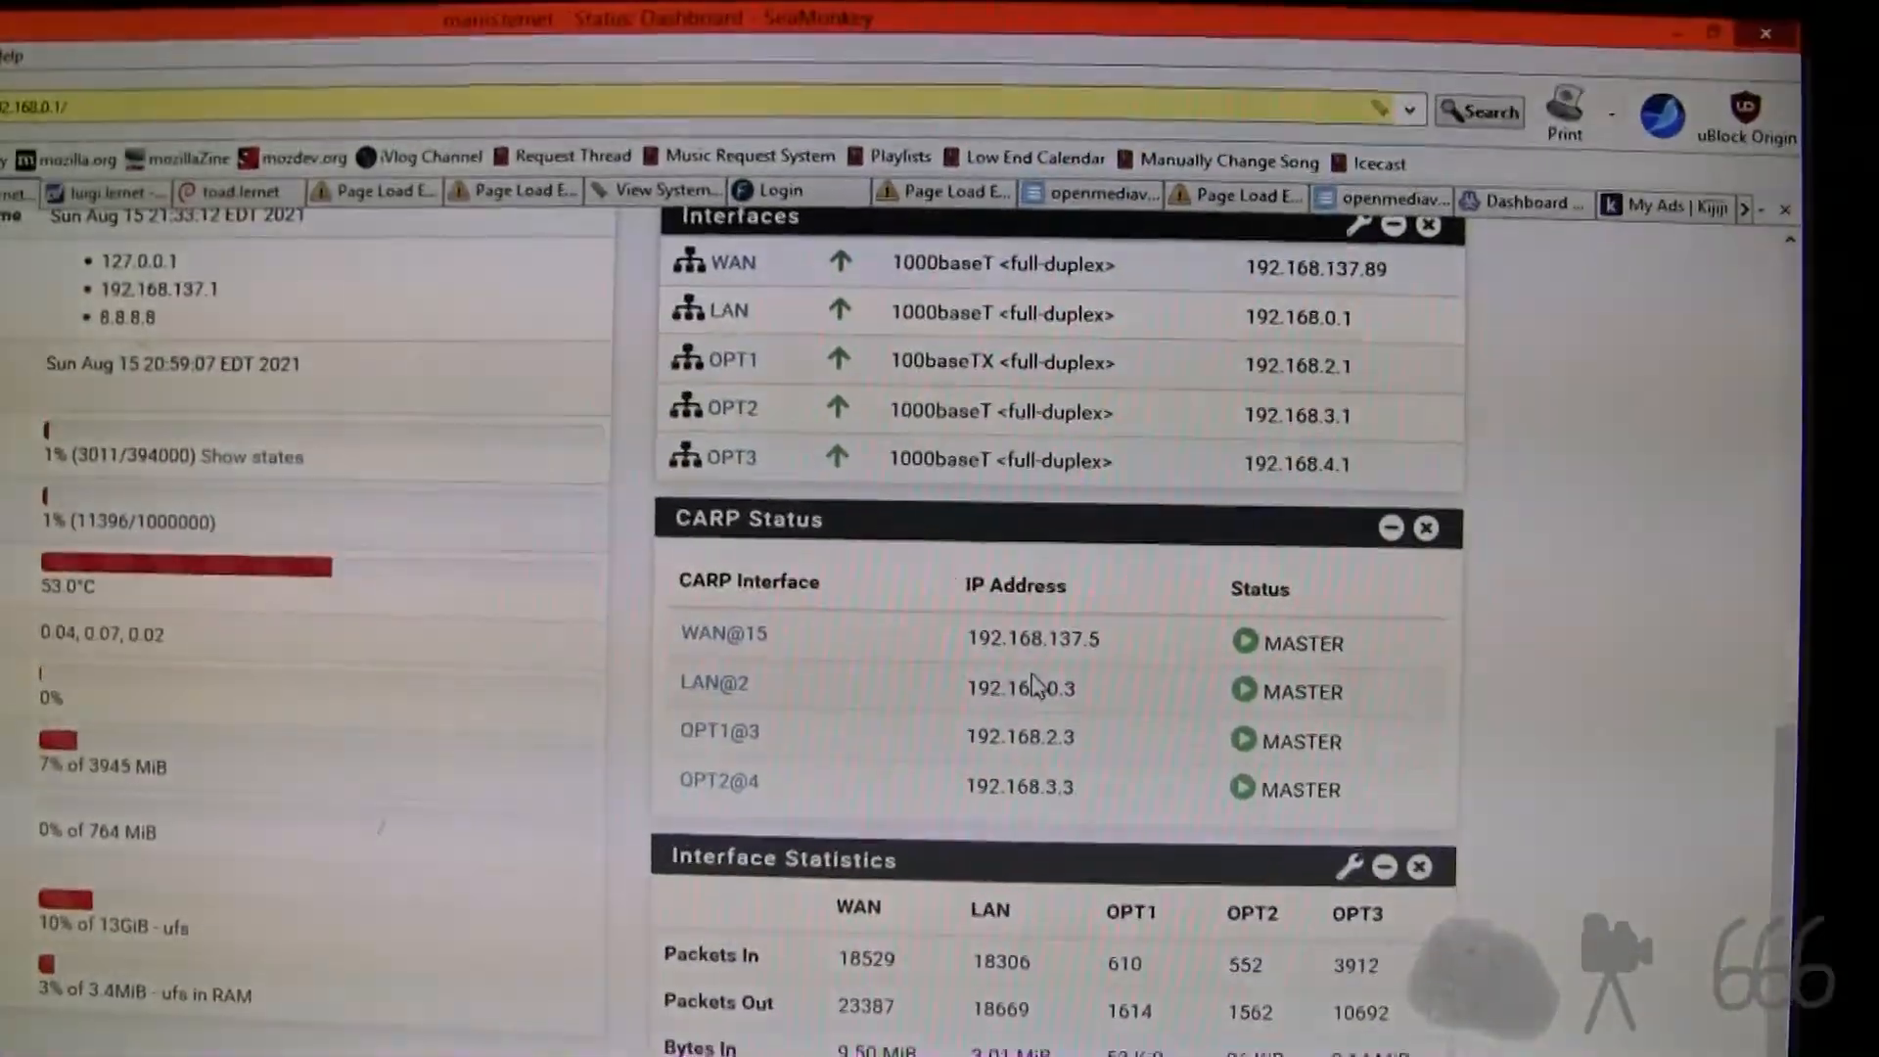
scroll("down", 3)
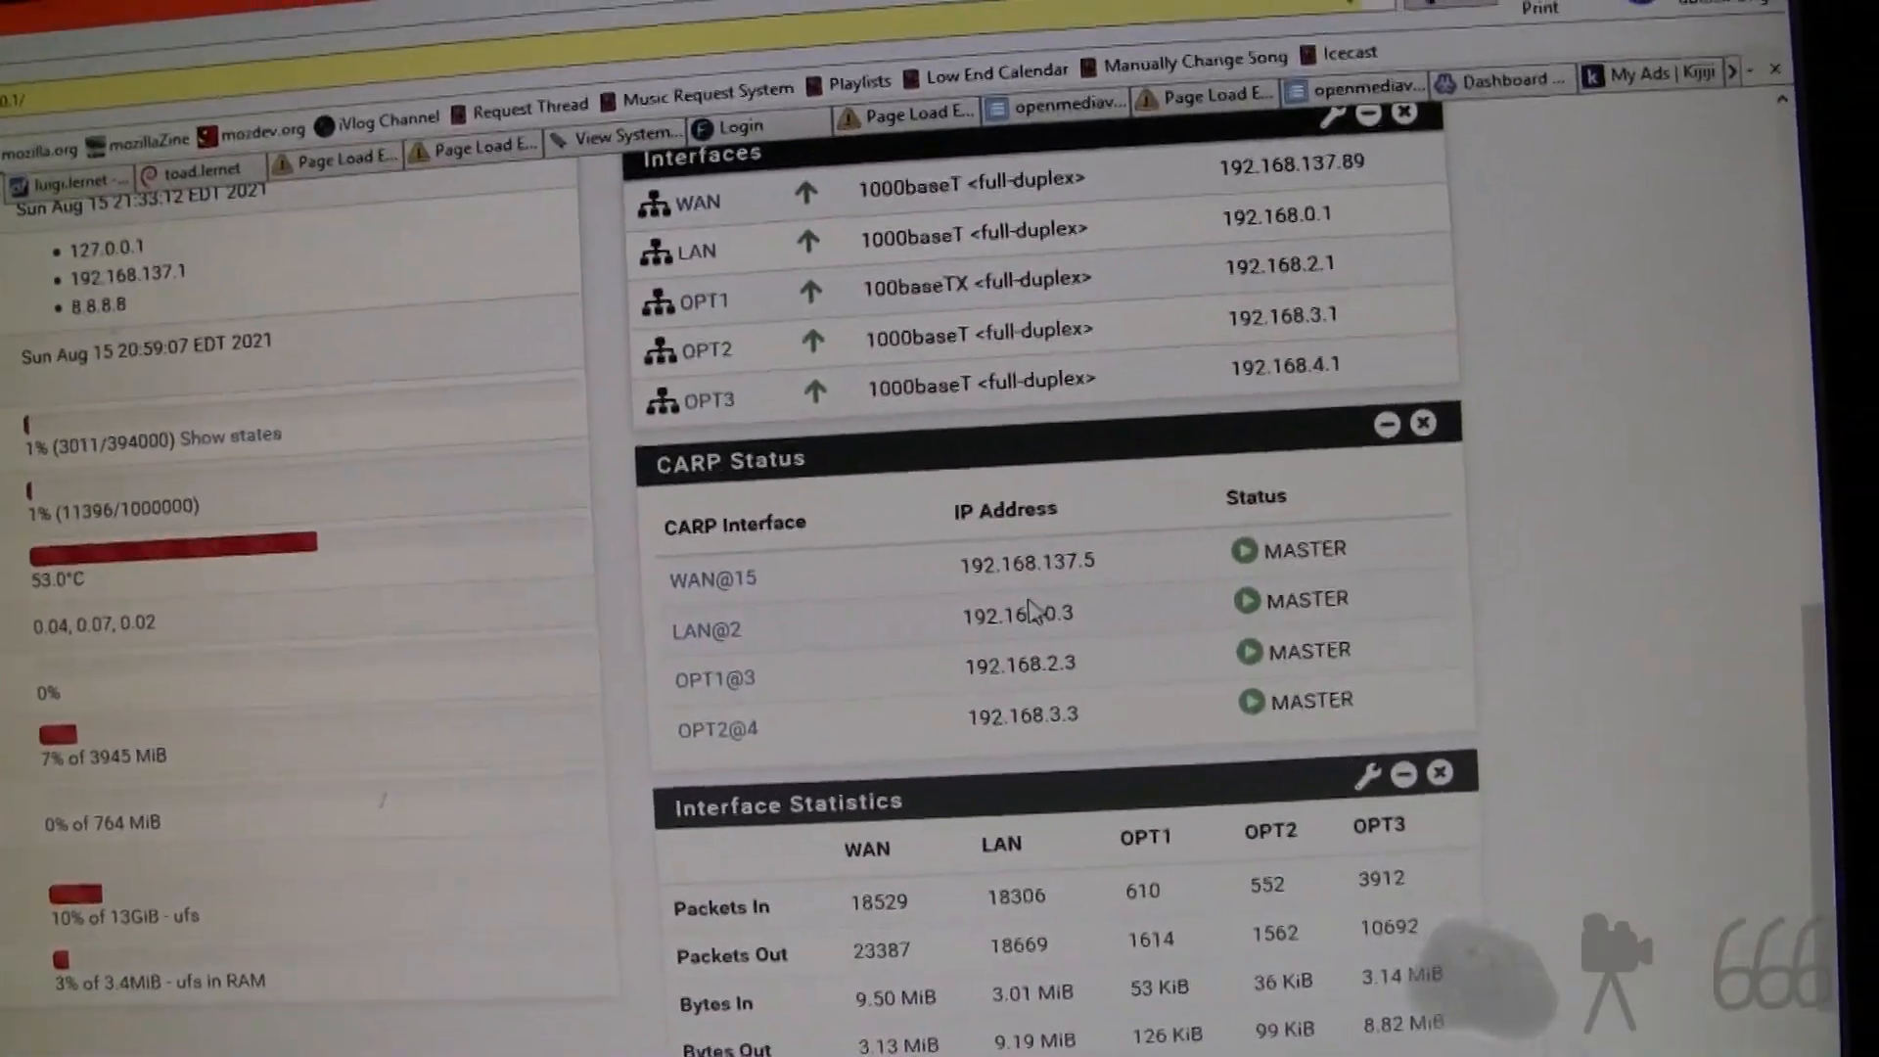